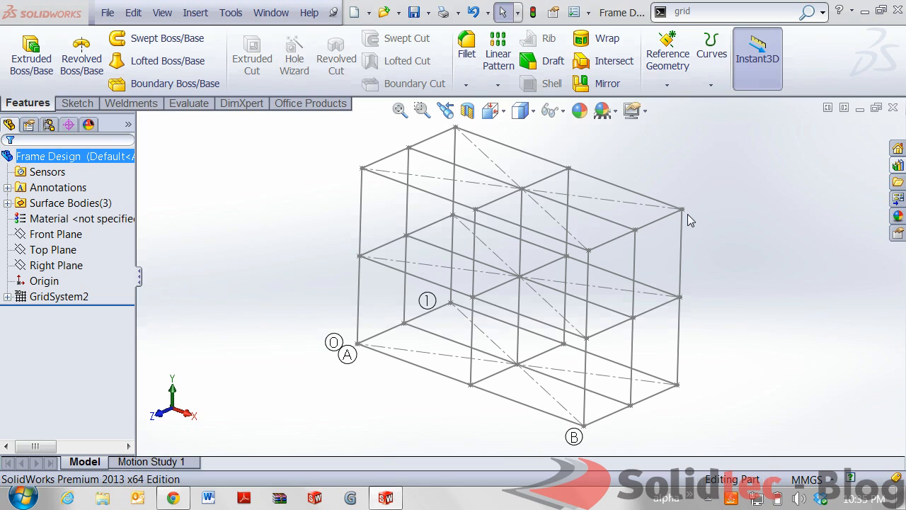
mouse_move(742, 179)
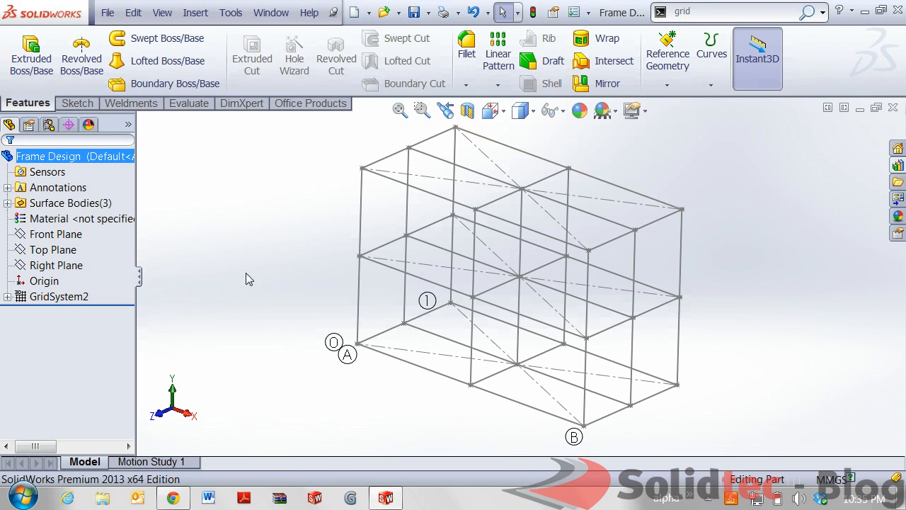
mouse_move(201, 368)
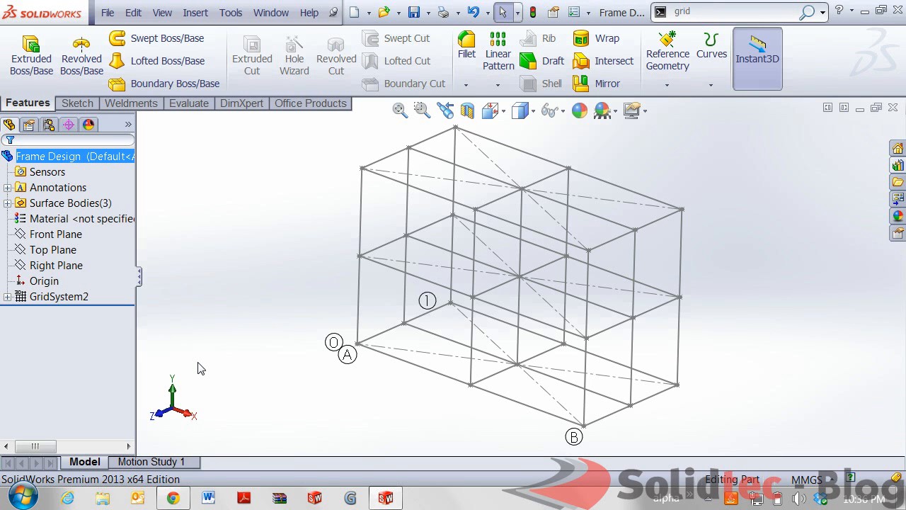
Step: Edit GridSystem2 and raise the number of levels to 4
left_click(58, 296)
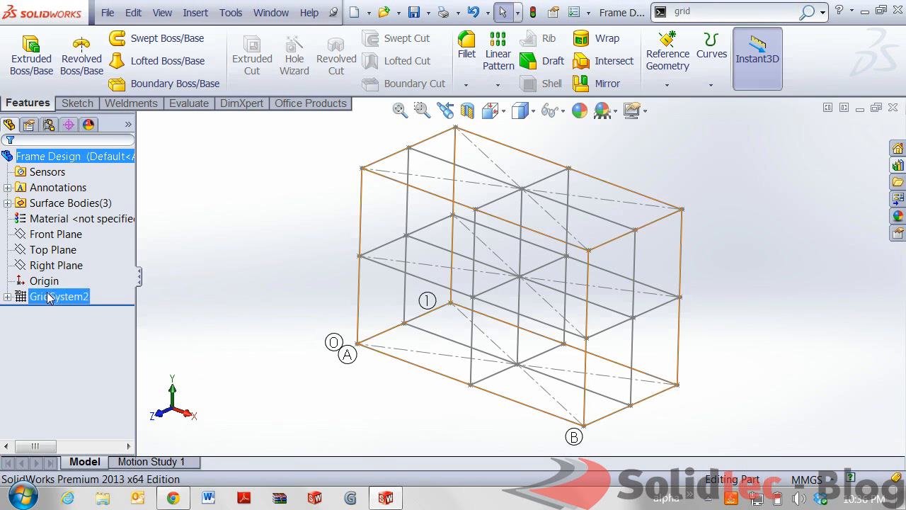
left_click(428, 403)
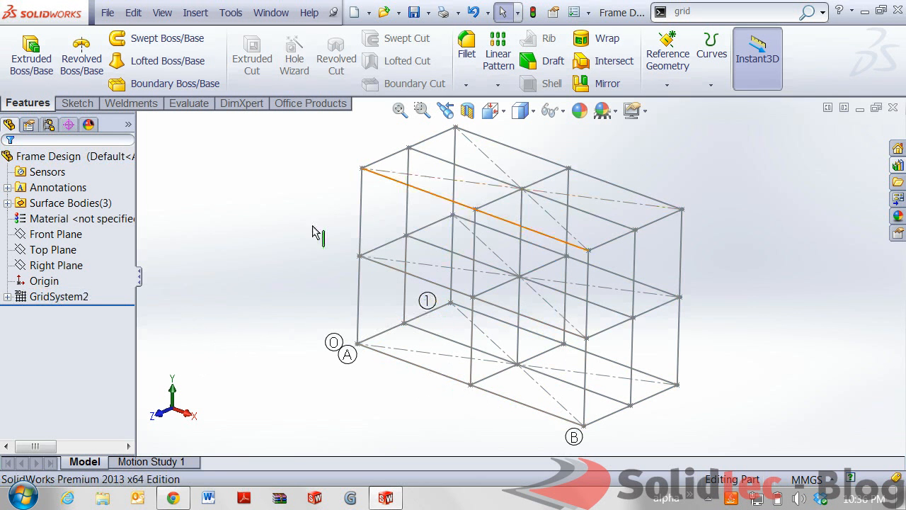
left_click(59, 296)
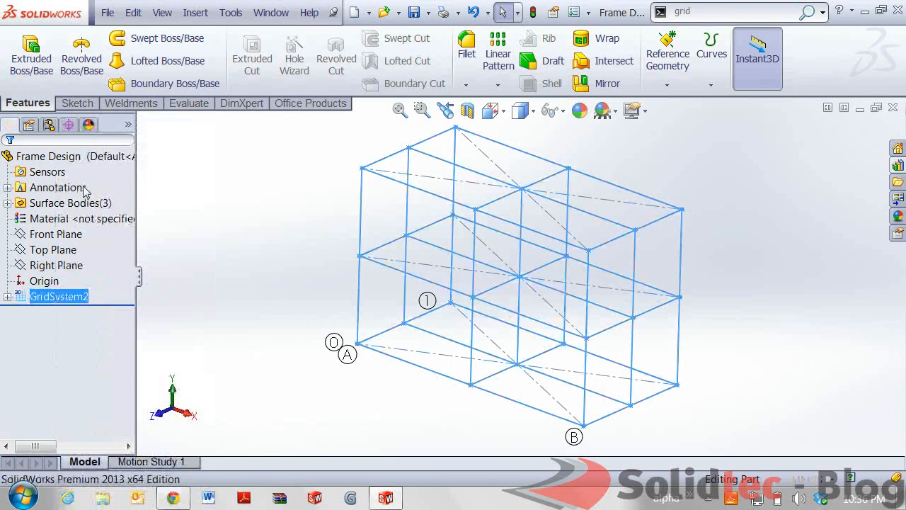
double_click(59, 296)
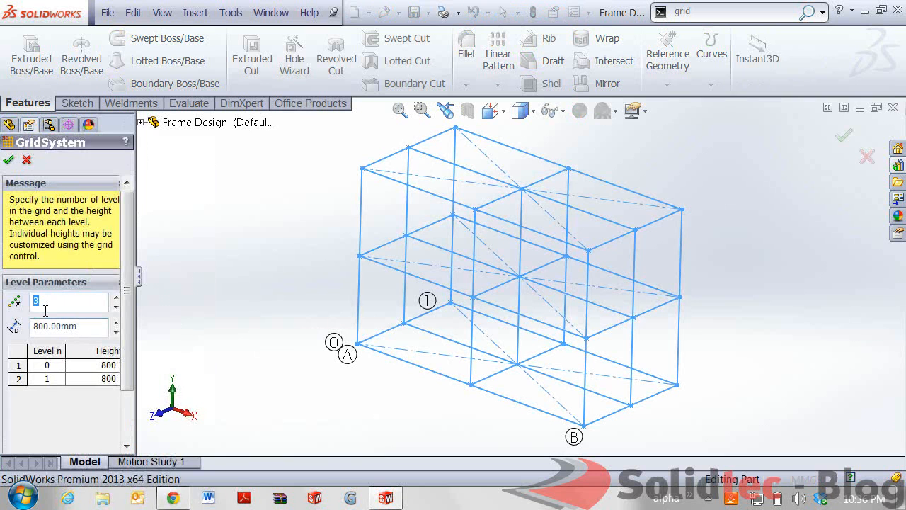
mouse_move(527, 422)
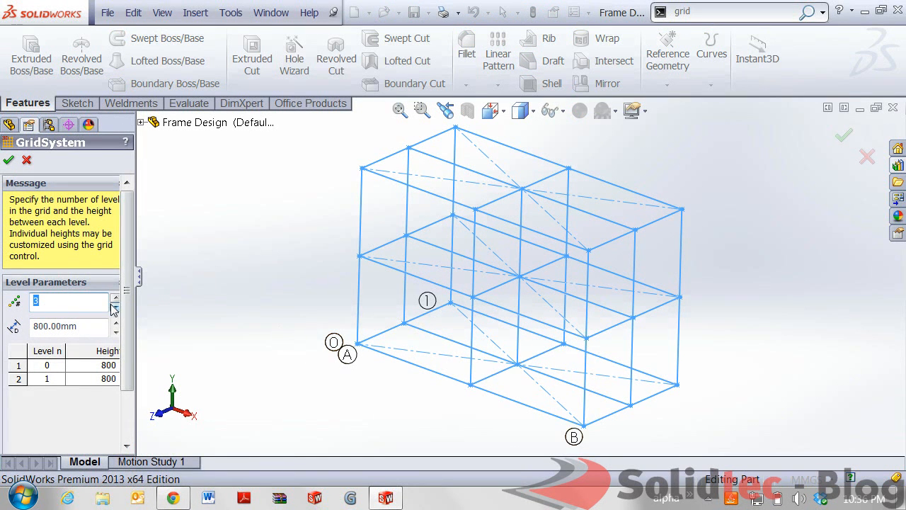
left_click(115, 297)
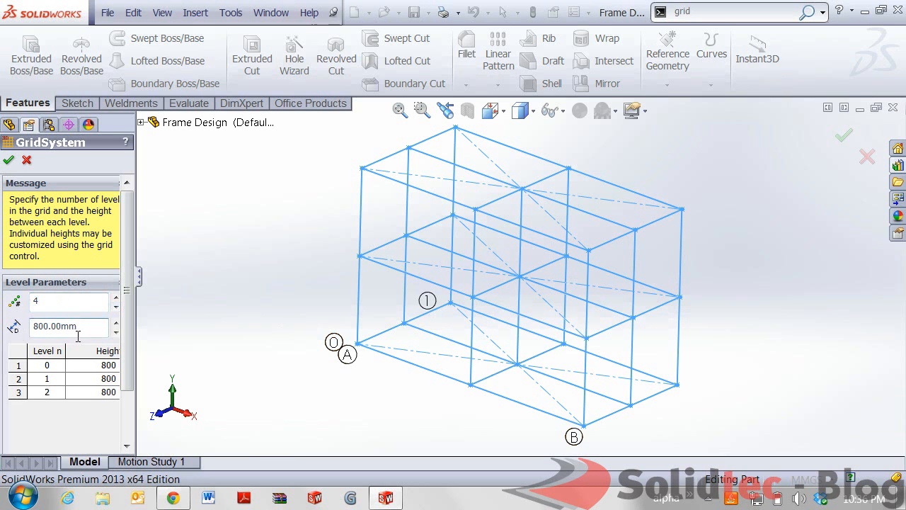
Step: Enter level heights 1000, 600 and 800 mm in the table and apply the taller grid
double_click(90, 378)
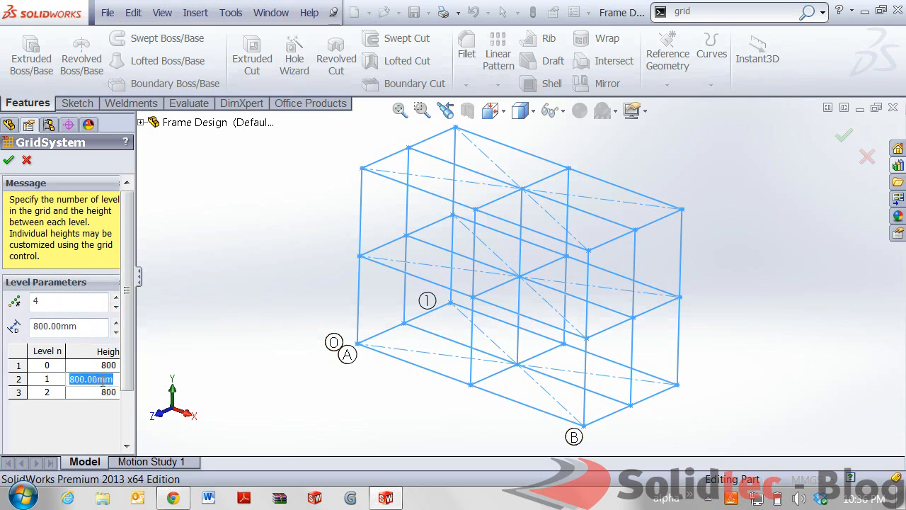
left_click(90, 366)
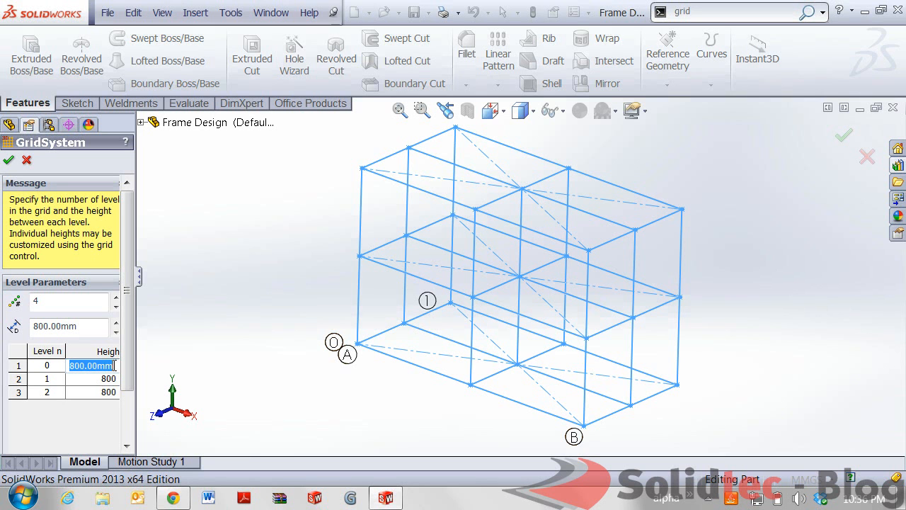
type("1m")
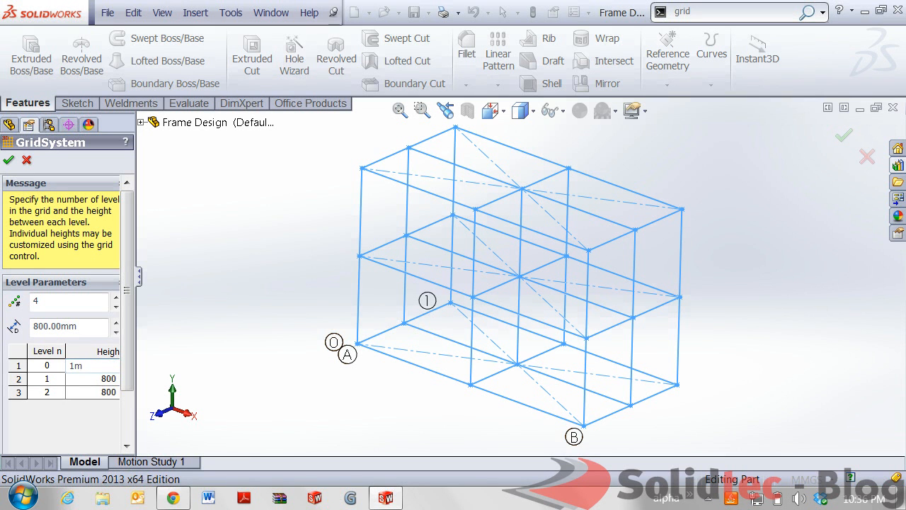
double_click(71, 379)
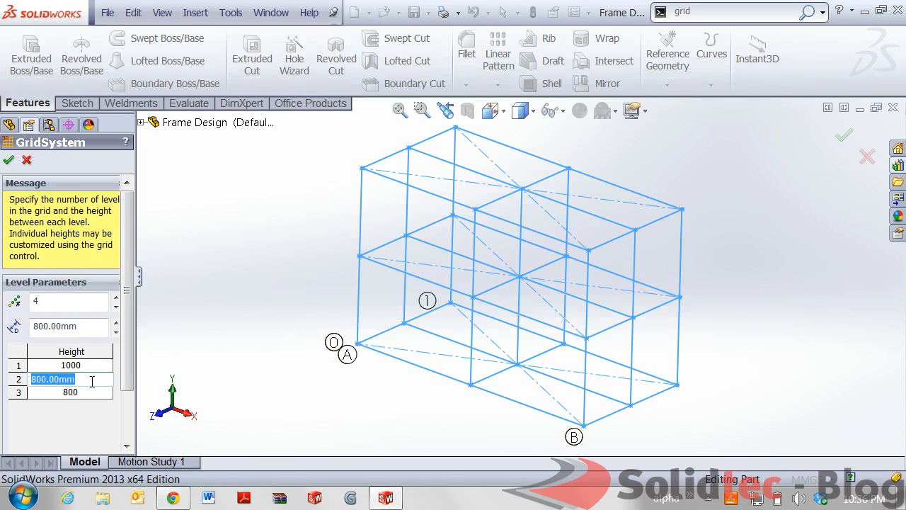
type("6m")
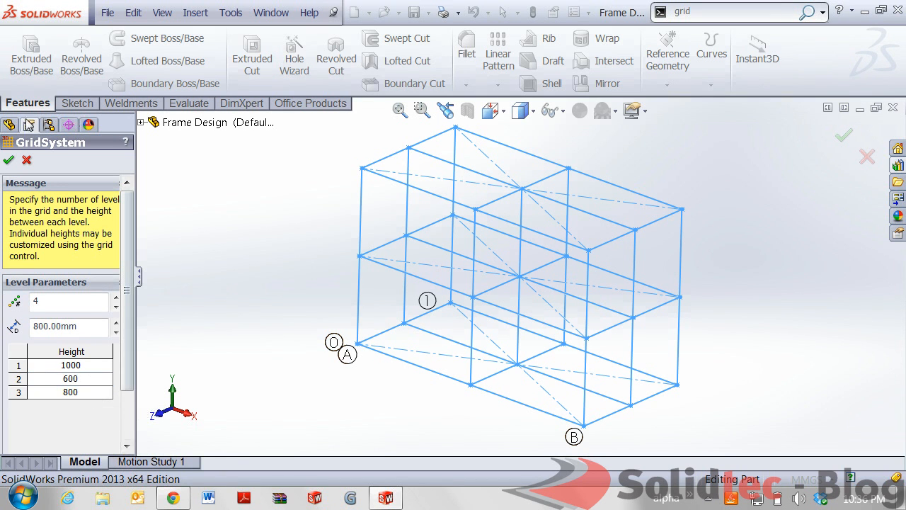
left_click(9, 158)
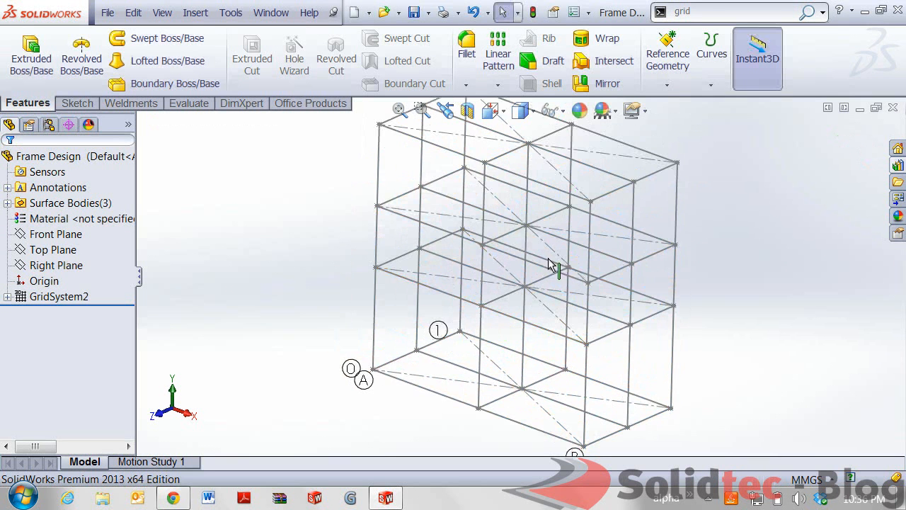
Step: Orbit the four-level frame upright and switch to the Weldments toolset
left_click_drag(553, 266, 535, 275)
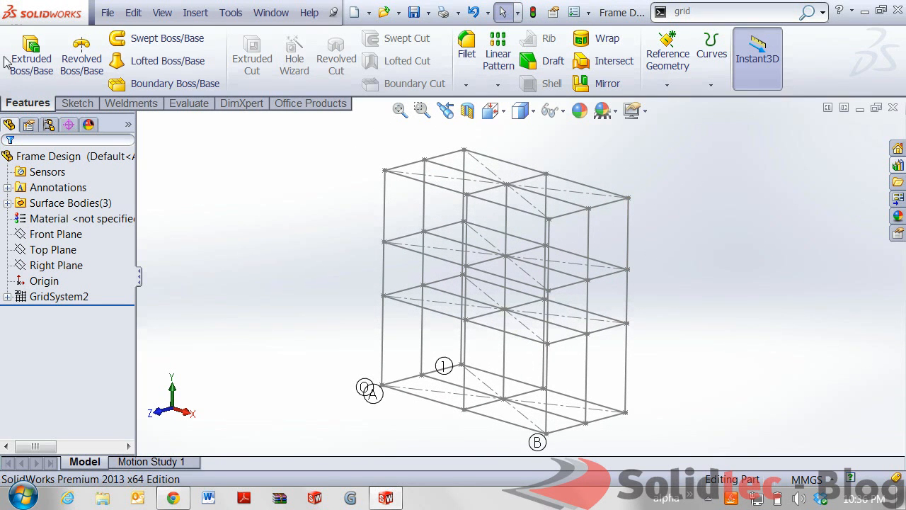
mouse_move(31, 59)
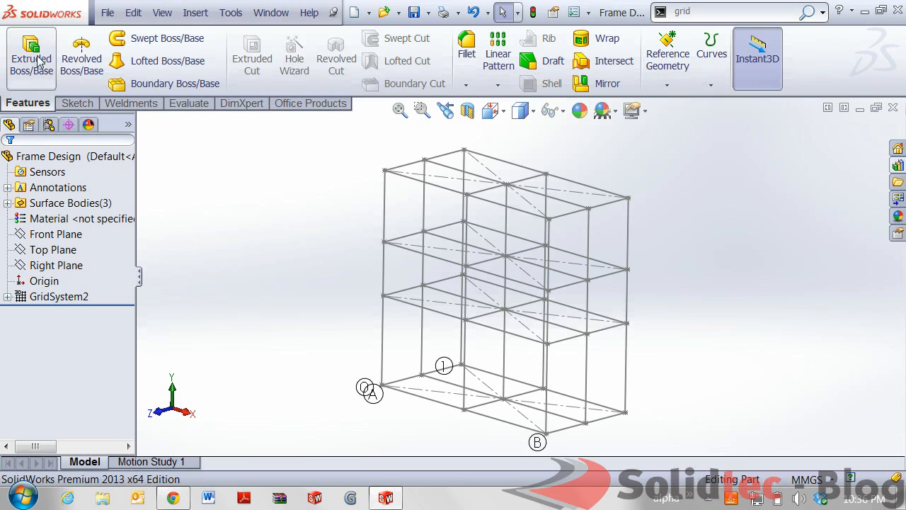
mouse_move(413, 71)
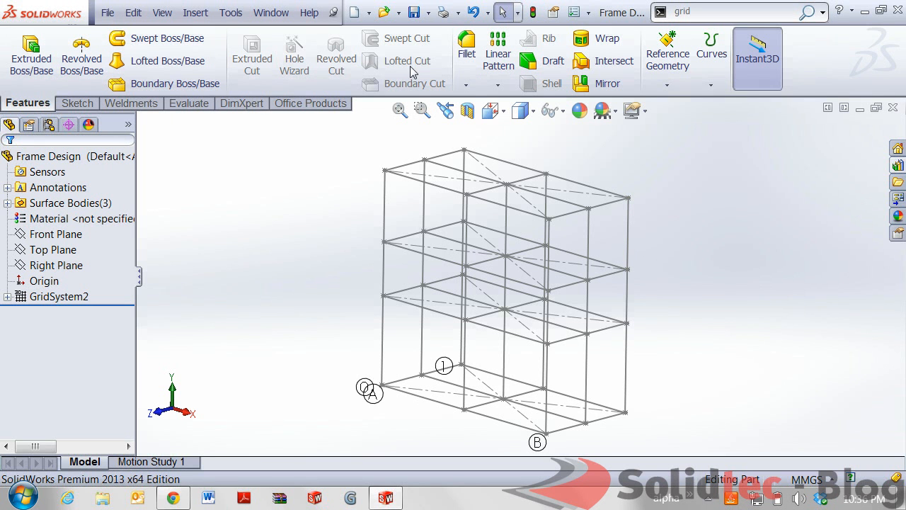
mouse_move(276, 212)
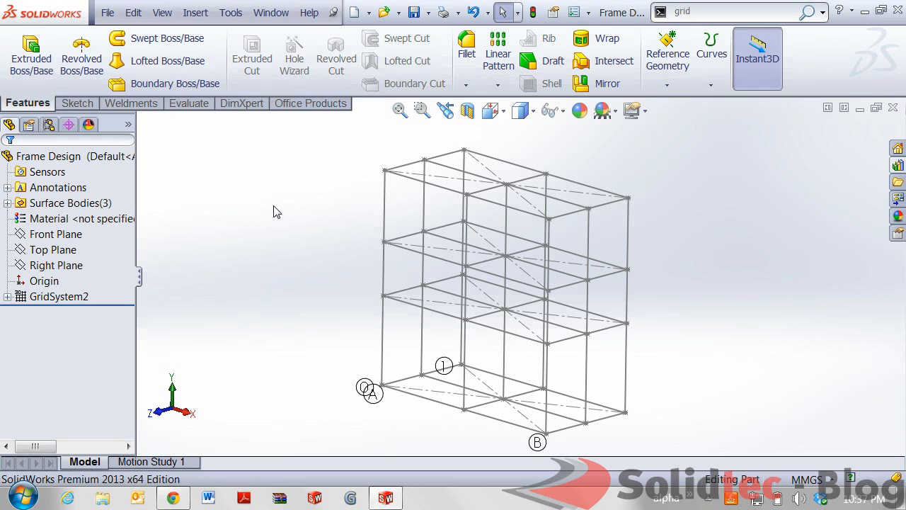
left_click(128, 102)
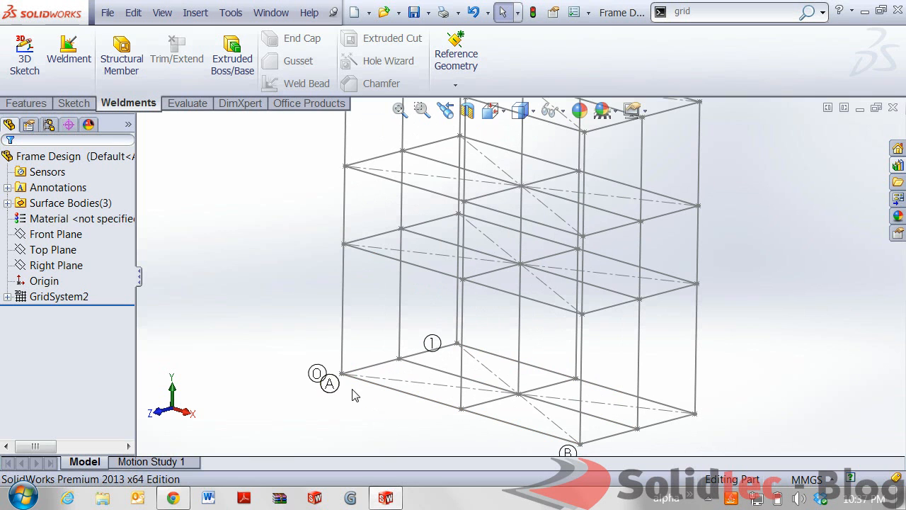
mouse_move(297, 315)
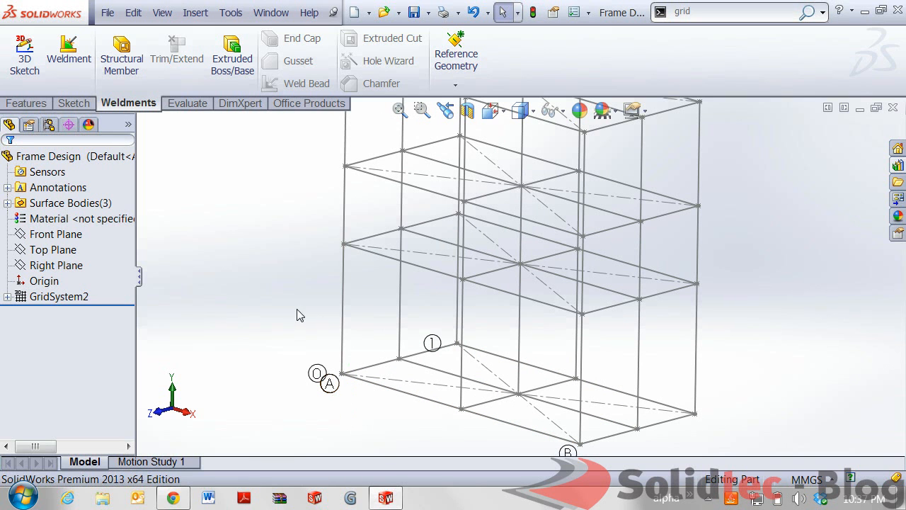
mouse_move(283, 357)
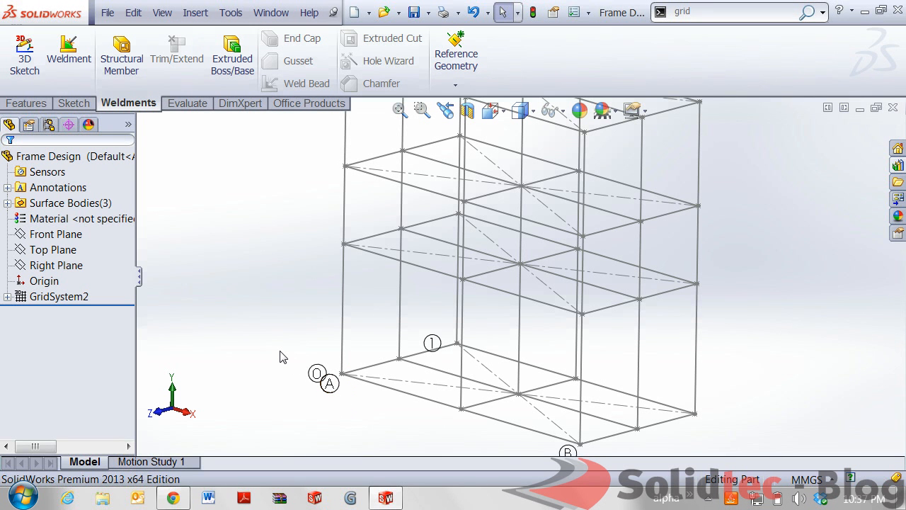
mouse_move(396, 303)
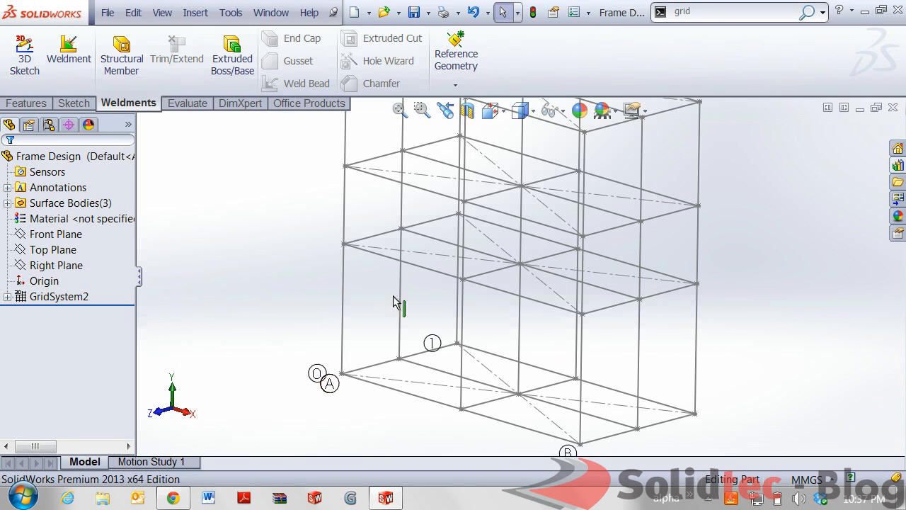
left_click_drag(399, 304, 537, 213)
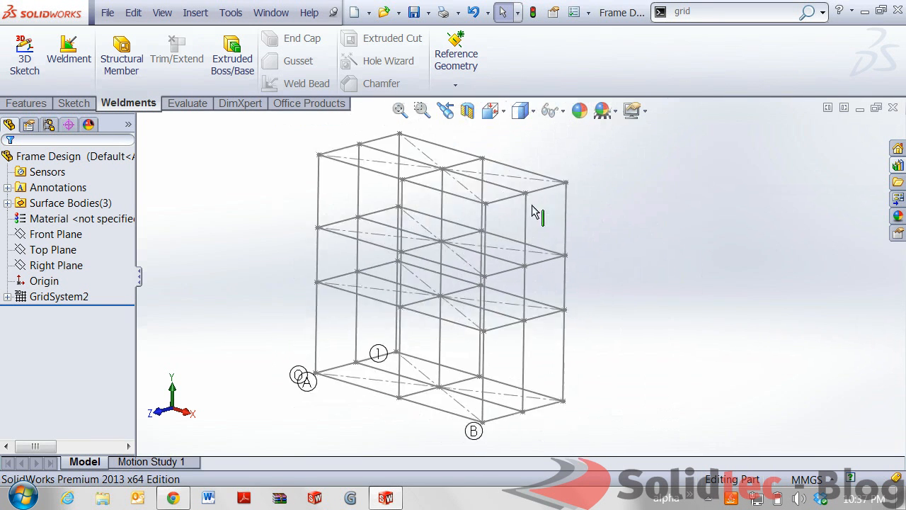
left_click_drag(536, 212, 451, 221)
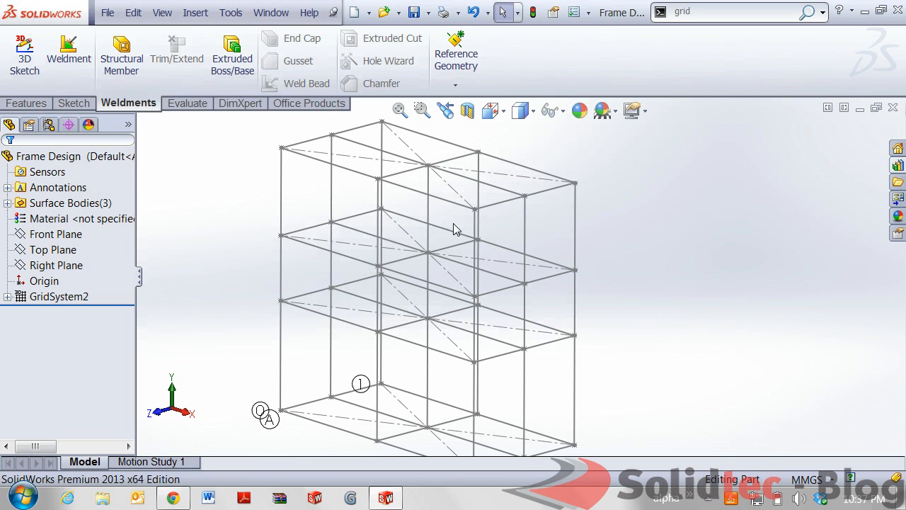
mouse_move(446, 220)
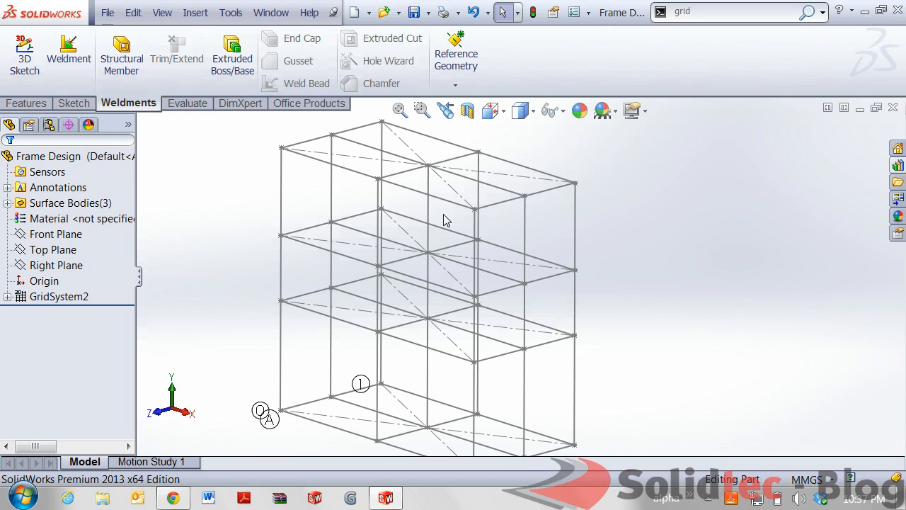
mouse_move(440, 221)
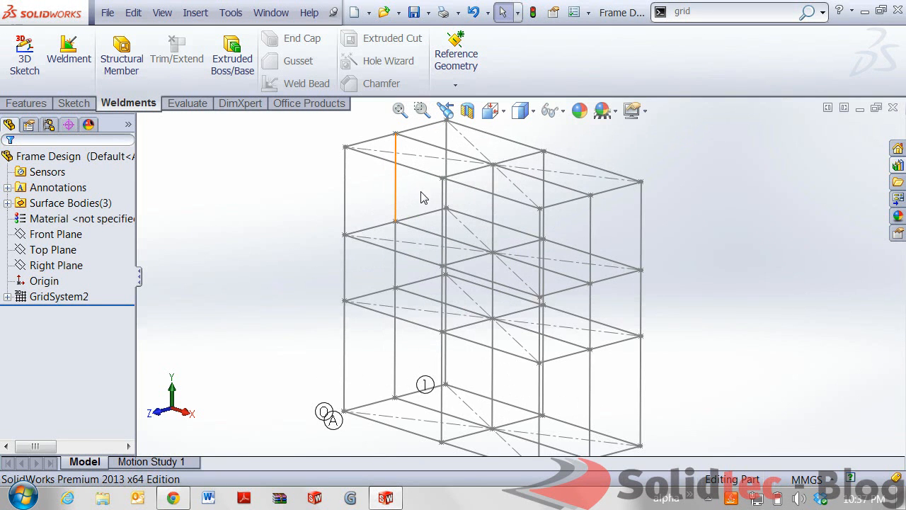
mouse_move(258, 201)
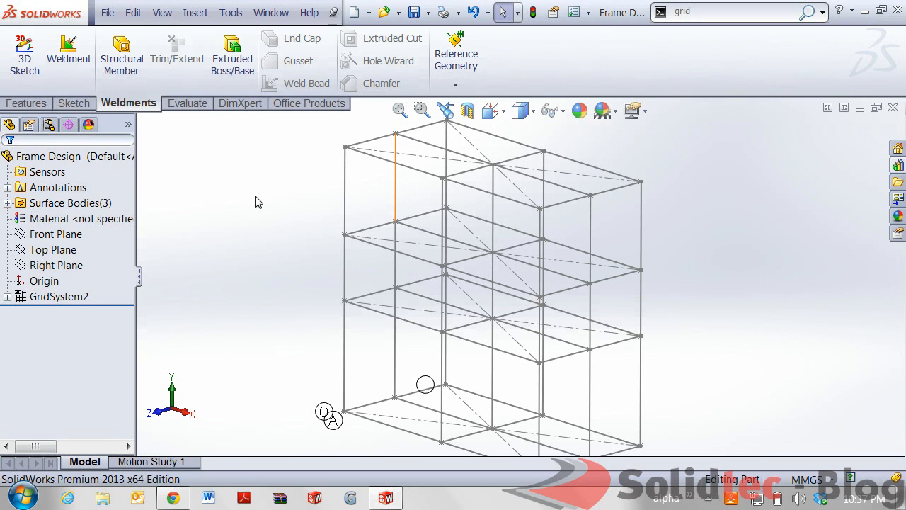
mouse_move(122, 57)
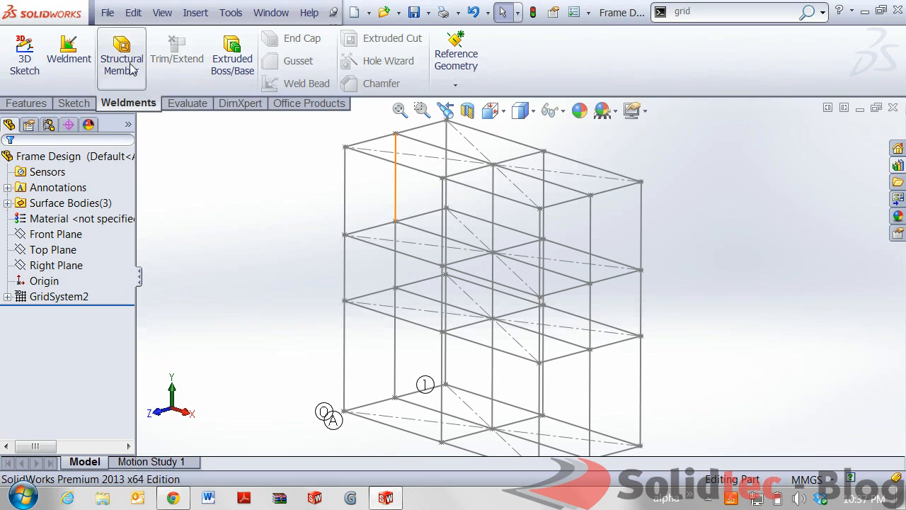
Step: Start a Structural Member with ansi inch standard and rectangular tube 4x2x0.25 profile
left_click(122, 55)
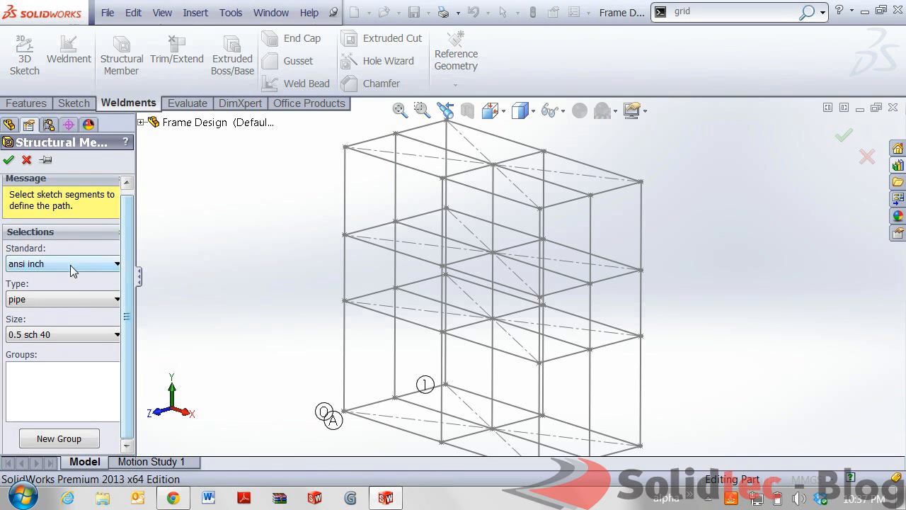
left_click(63, 264)
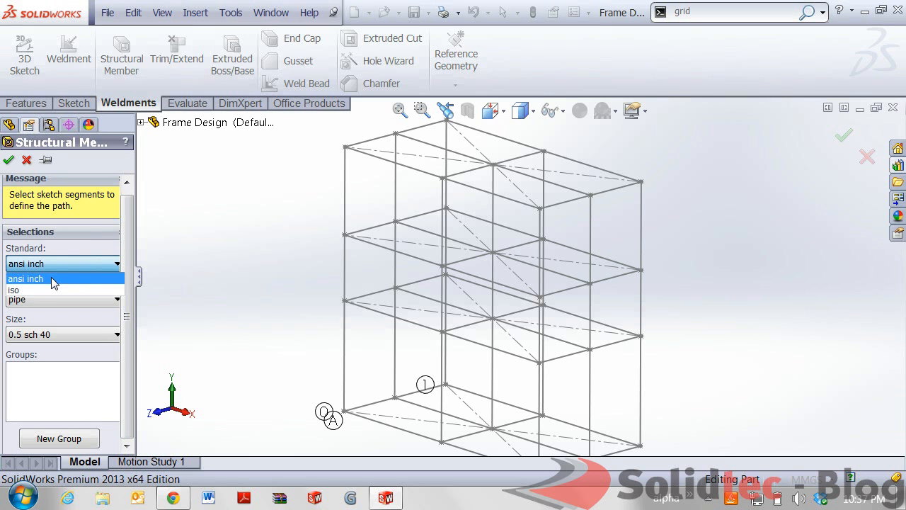
left_click(36, 277)
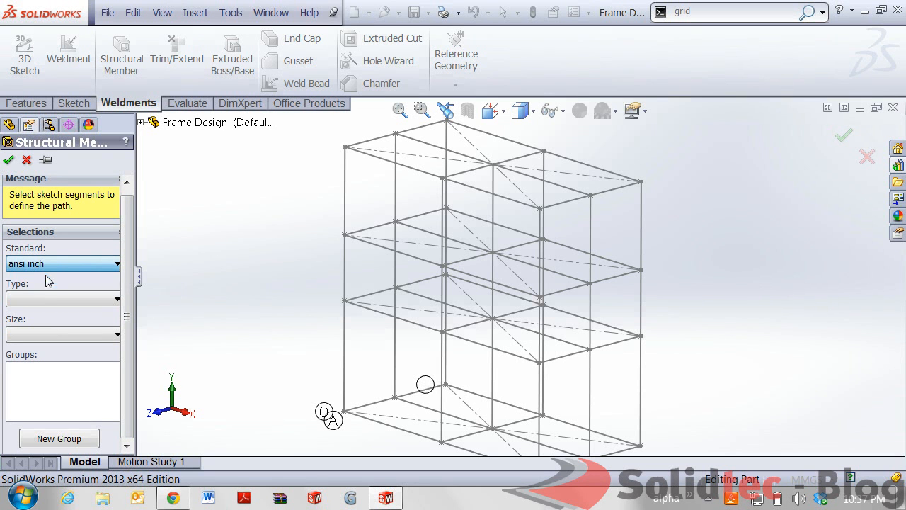
left_click(62, 264)
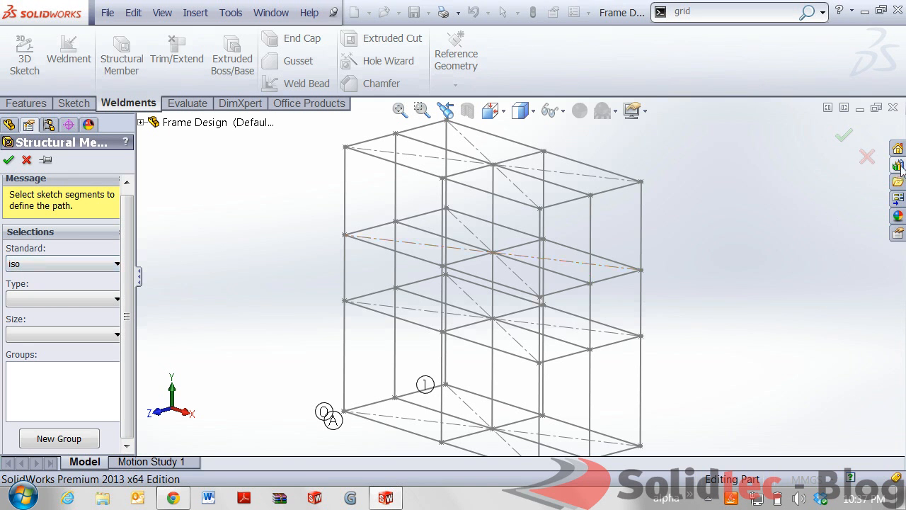
left_click(898, 164)
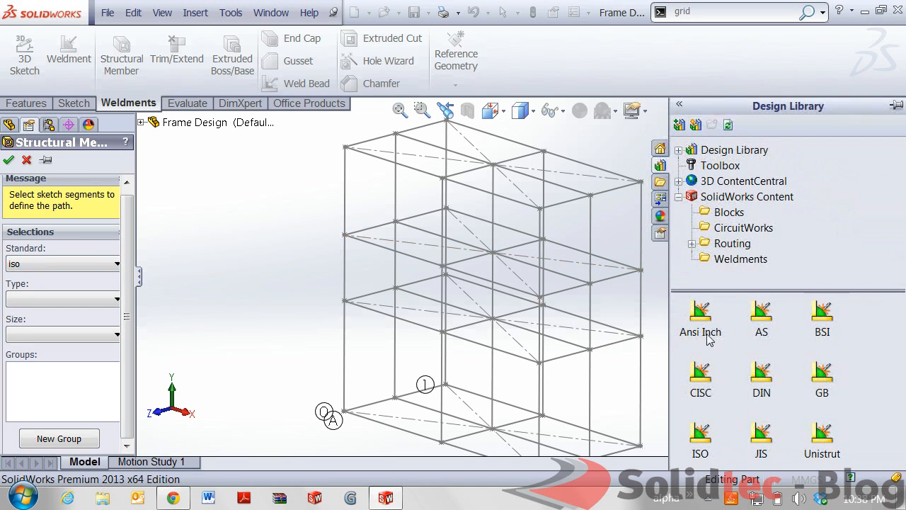
left_click(741, 258)
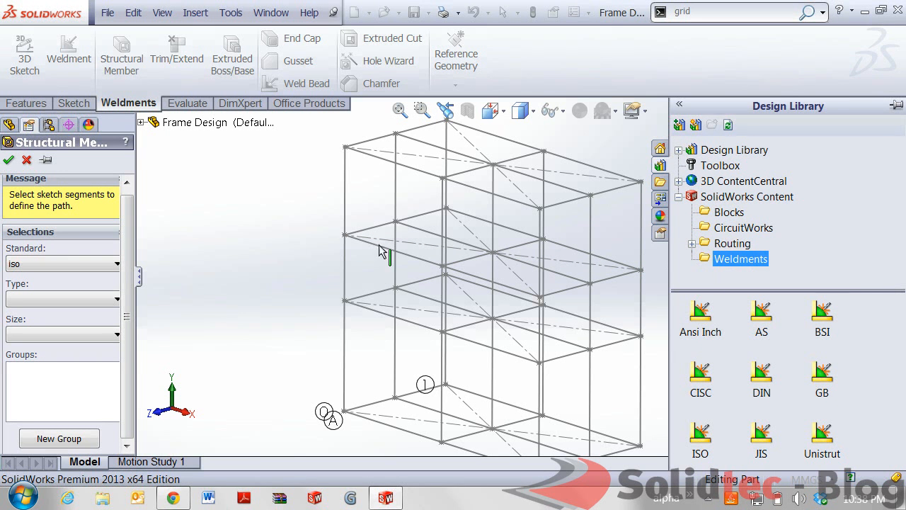
mouse_move(315, 258)
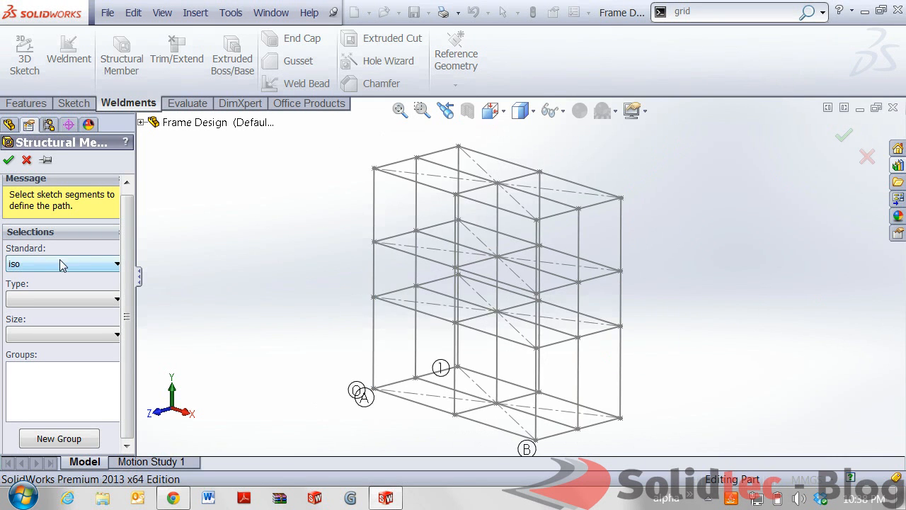
left_click(63, 263)
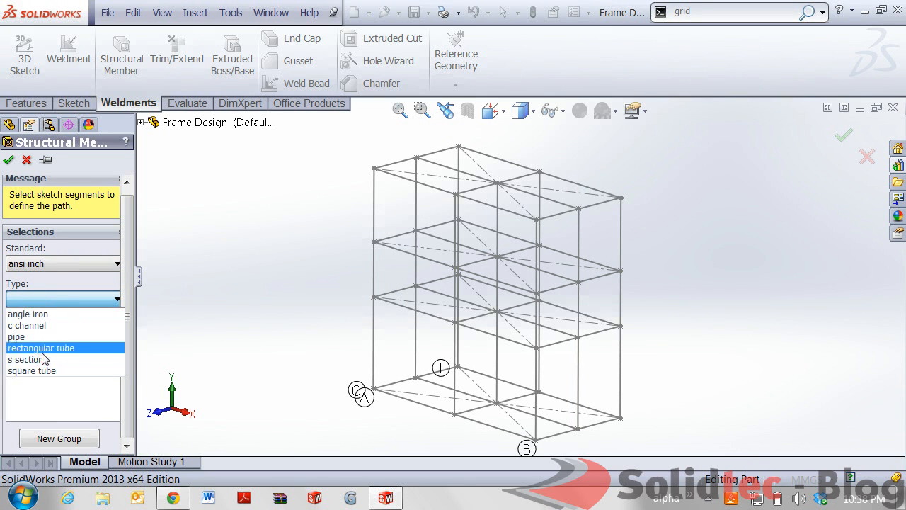
left_click(40, 348)
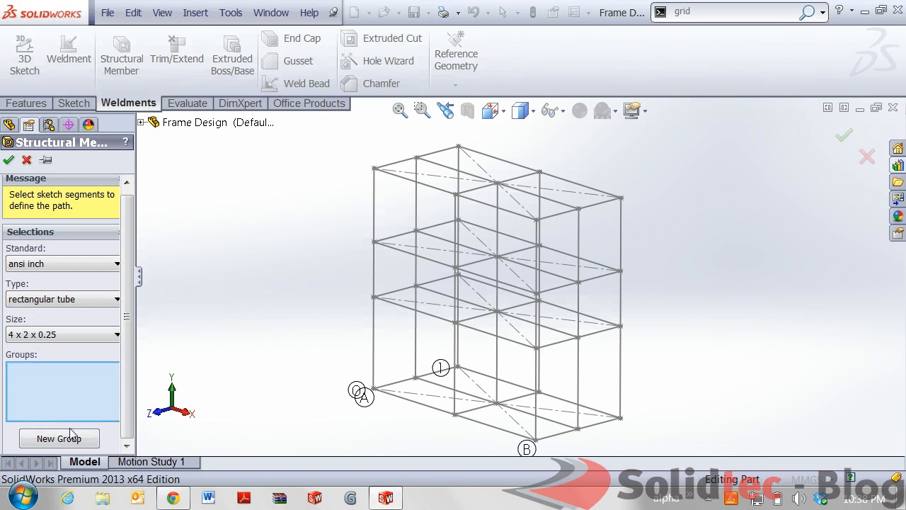
Step: Make the bottom rectangle's lines Group1 and choose mitered corner treatment
left_click(59, 438)
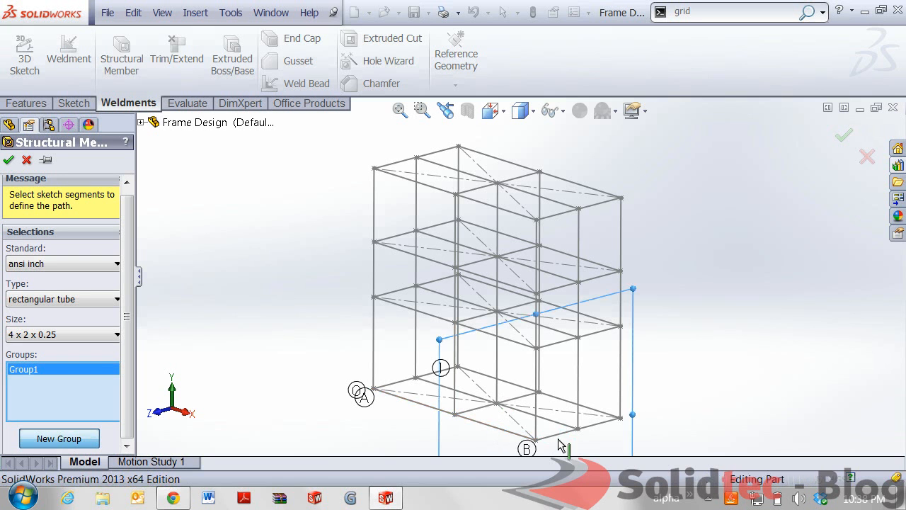
left_click(453, 408)
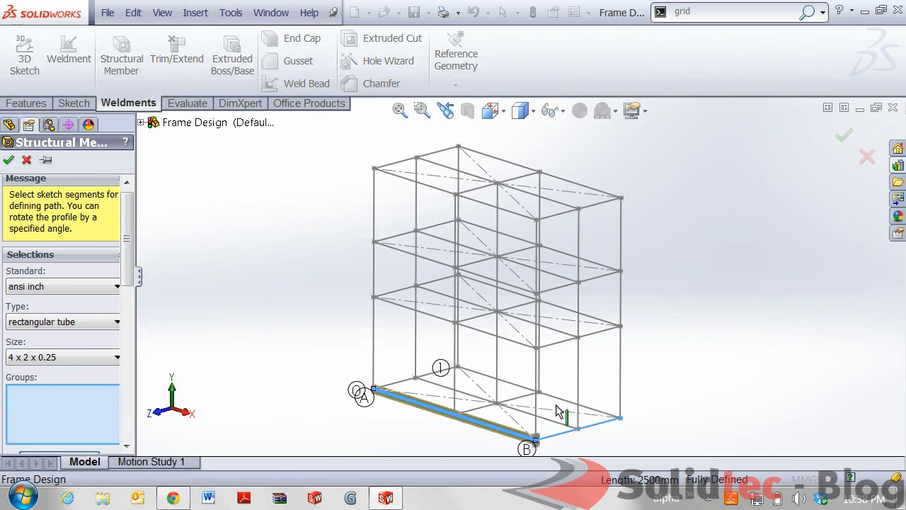
left_click(414, 388)
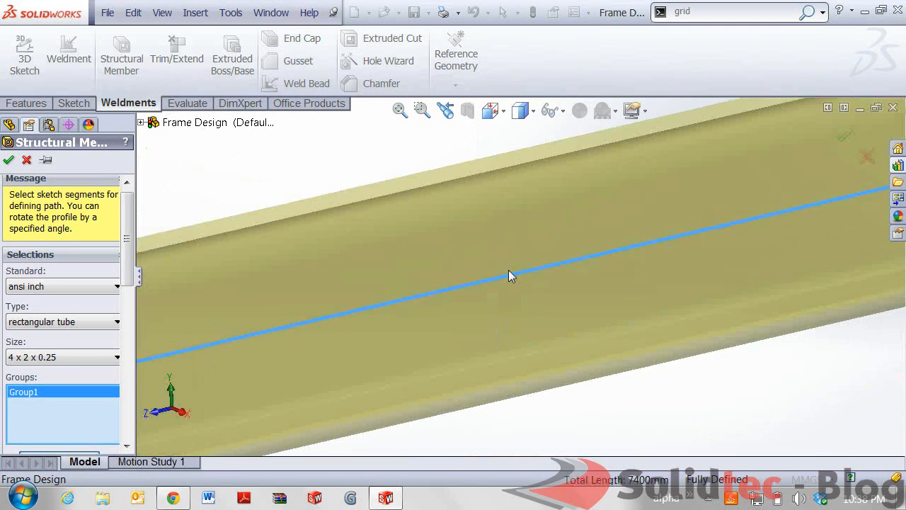
left_click(338, 331)
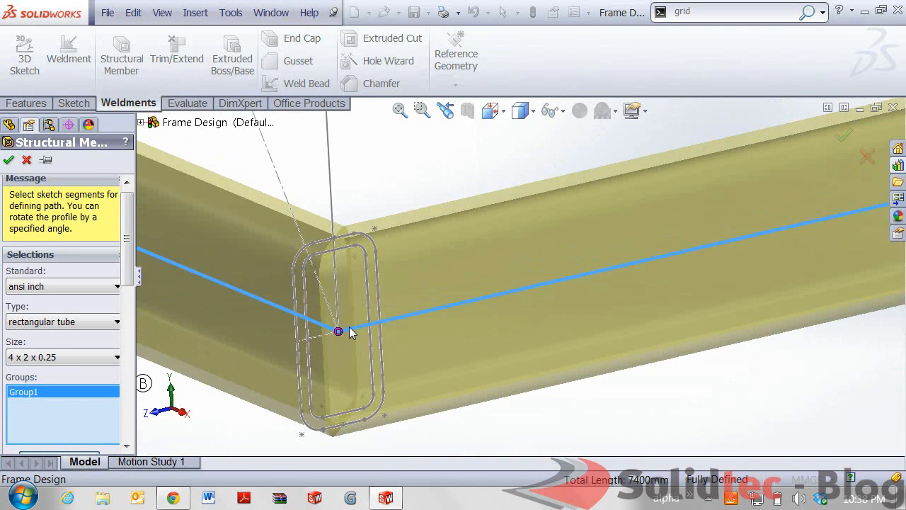
scroll("down", 3)
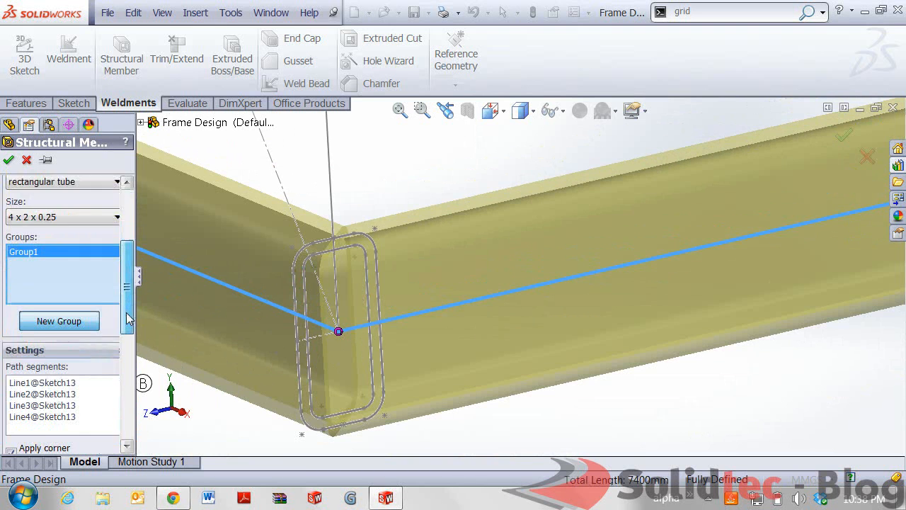
scroll("down", 3)
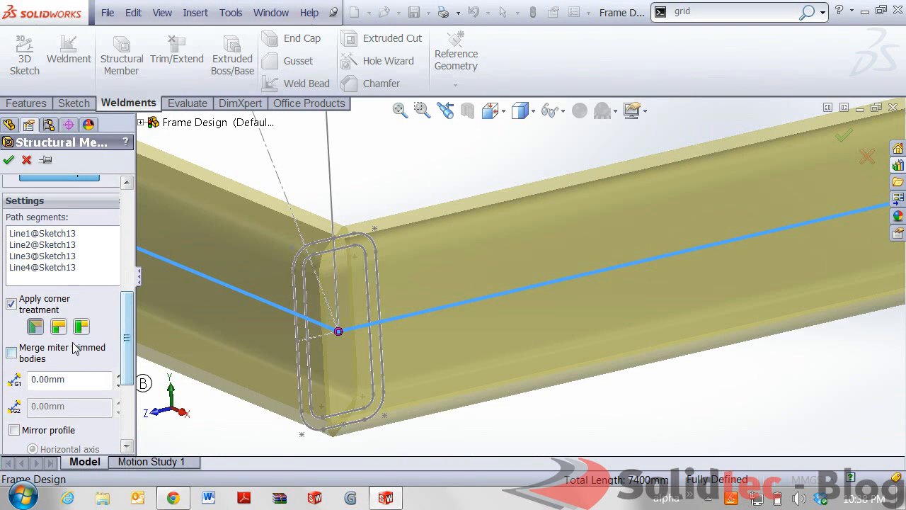
mouse_move(58, 326)
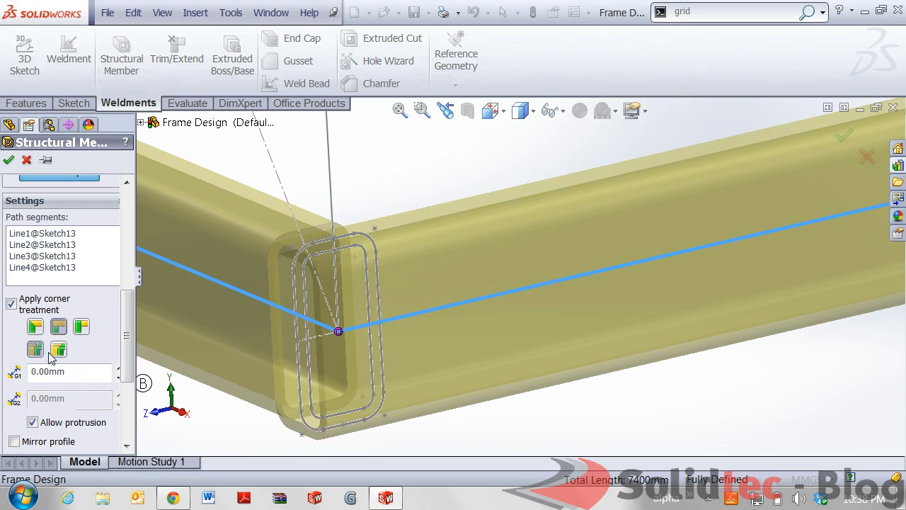
left_click(82, 326)
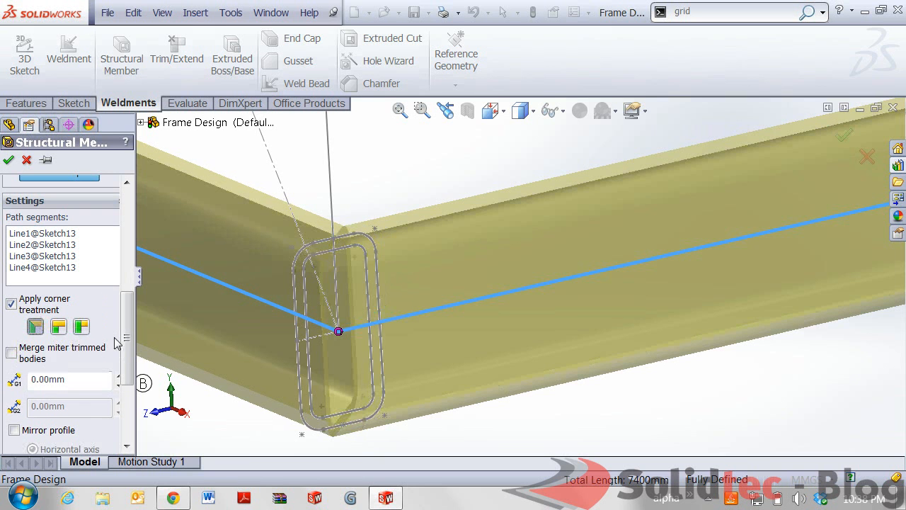
triple_click(64, 379)
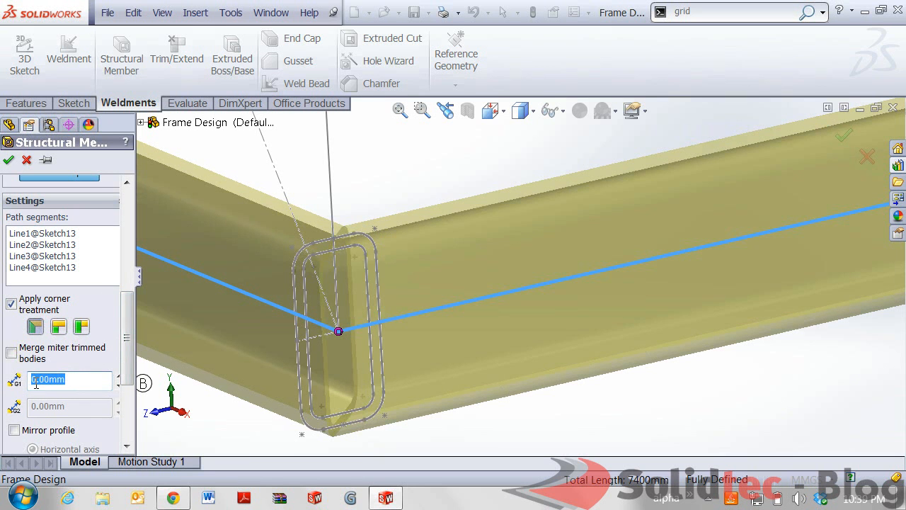
mouse_move(68, 379)
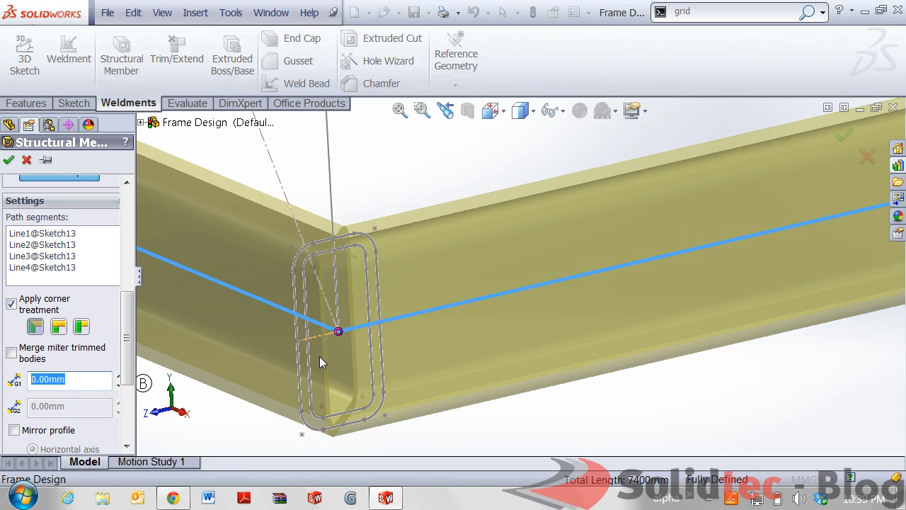
mouse_move(385, 337)
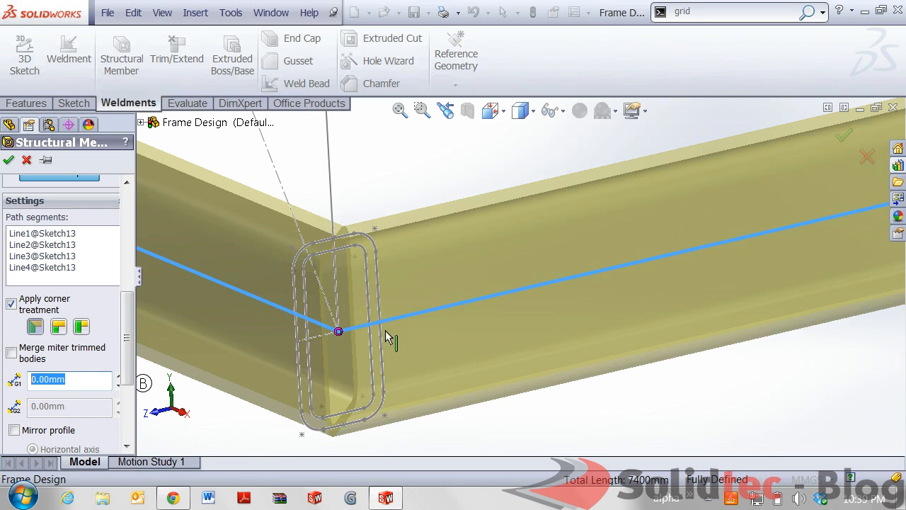
mouse_move(260, 354)
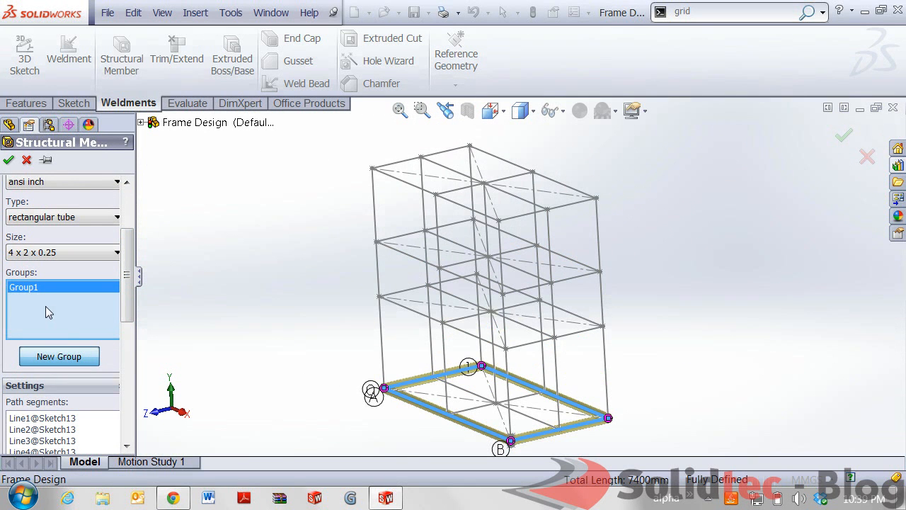
Step: Add the three upper rectangles as Group2, Group3 and Group4 of rectangular tubes
left_click(60, 357)
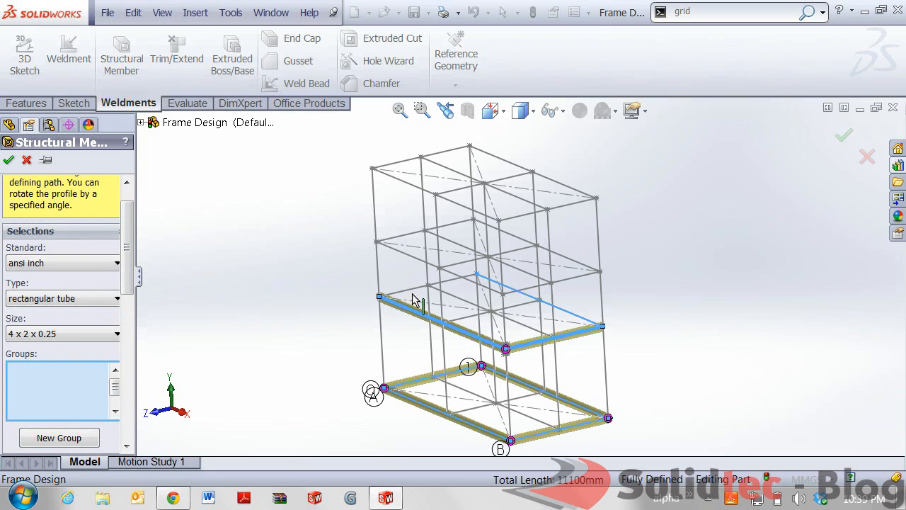
left_click(59, 438)
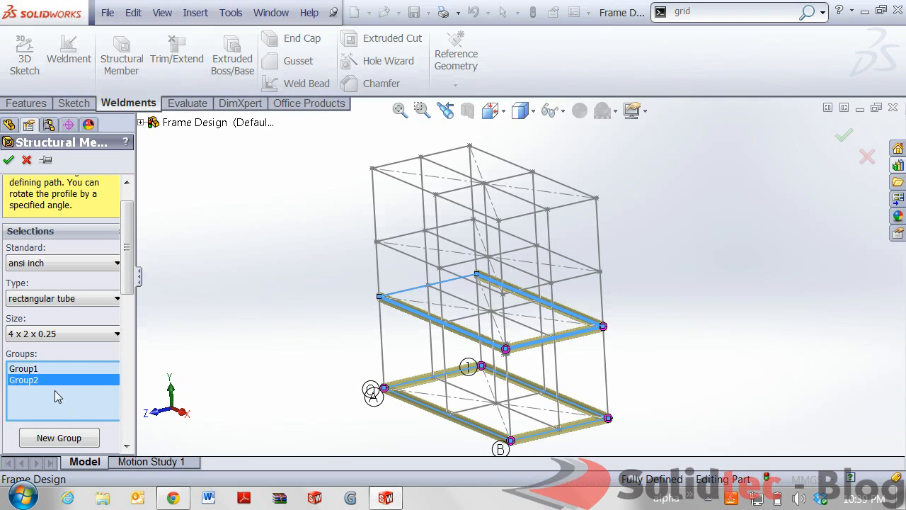
left_click(60, 438)
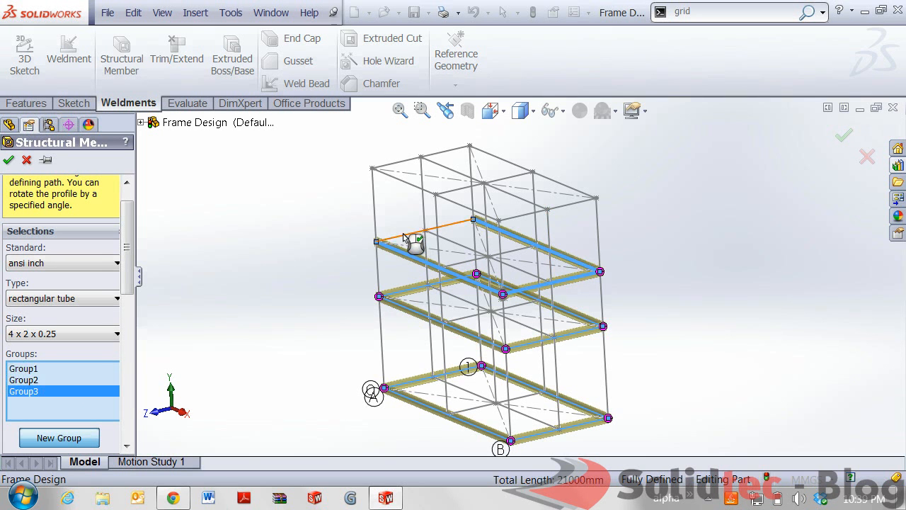
left_click(59, 437)
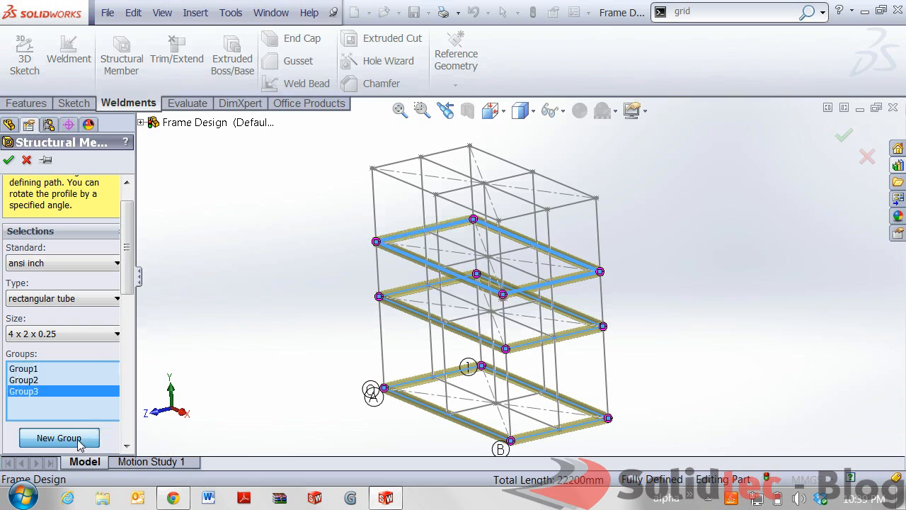
left_click(59, 437)
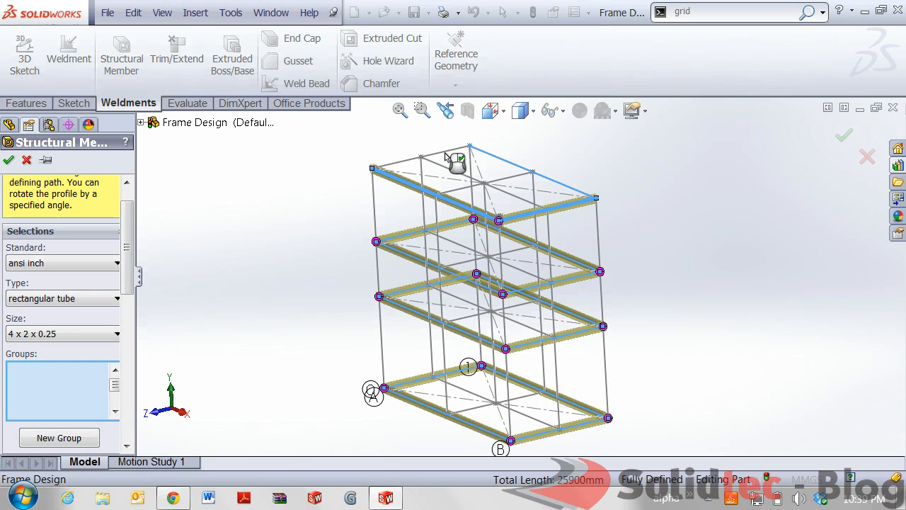
left_click(59, 438)
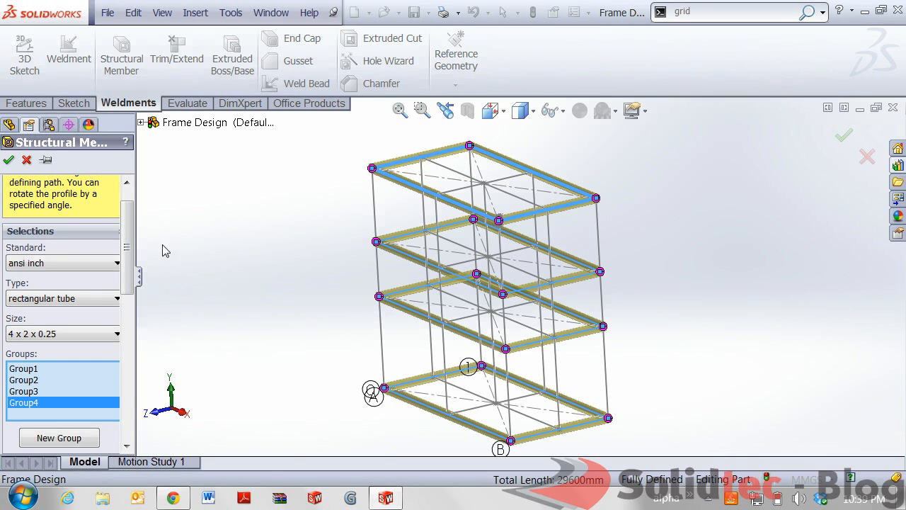
scroll("down", 3)
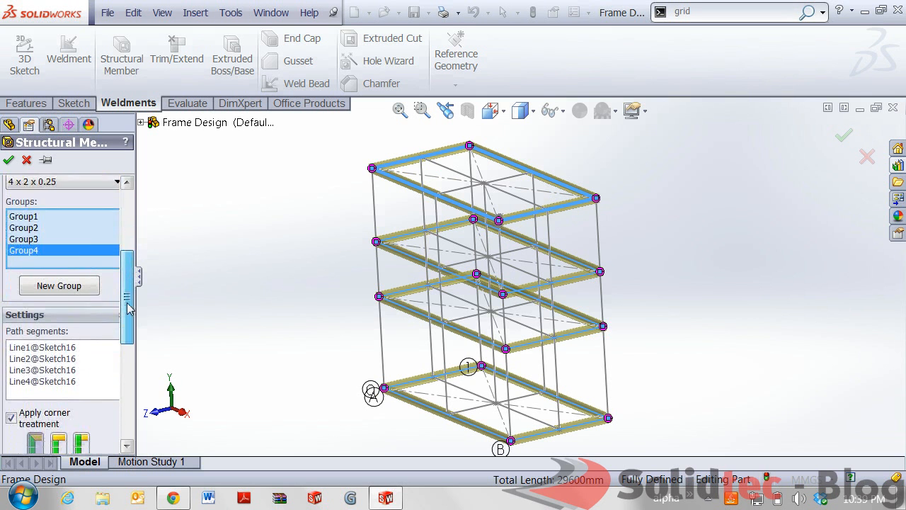
scroll("up", 3)
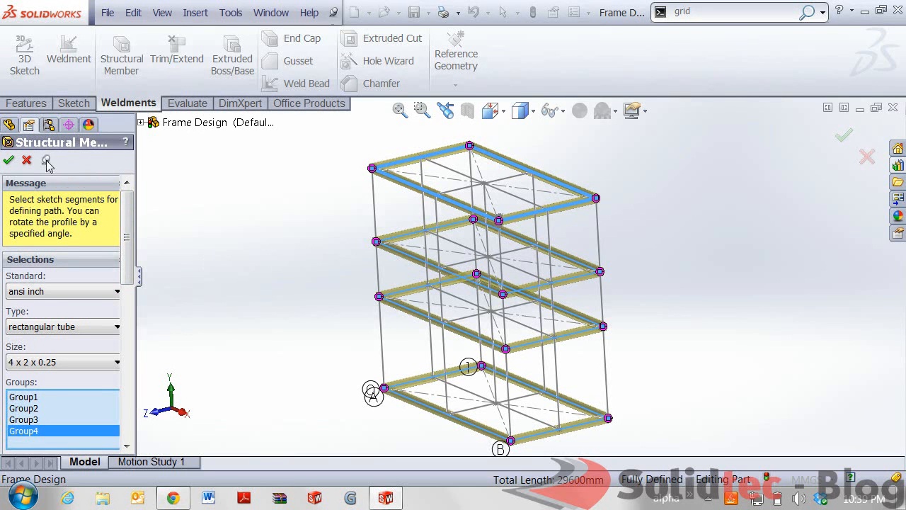
mouse_move(9, 162)
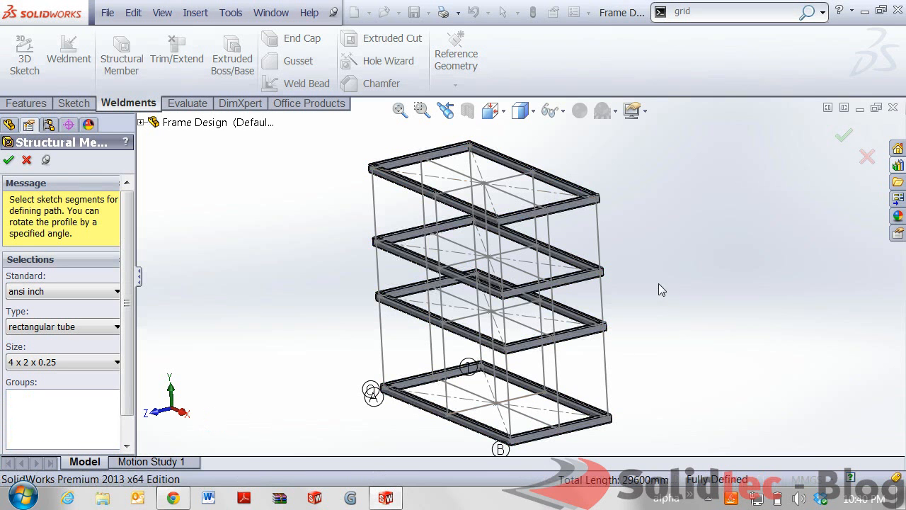
mouse_move(229, 393)
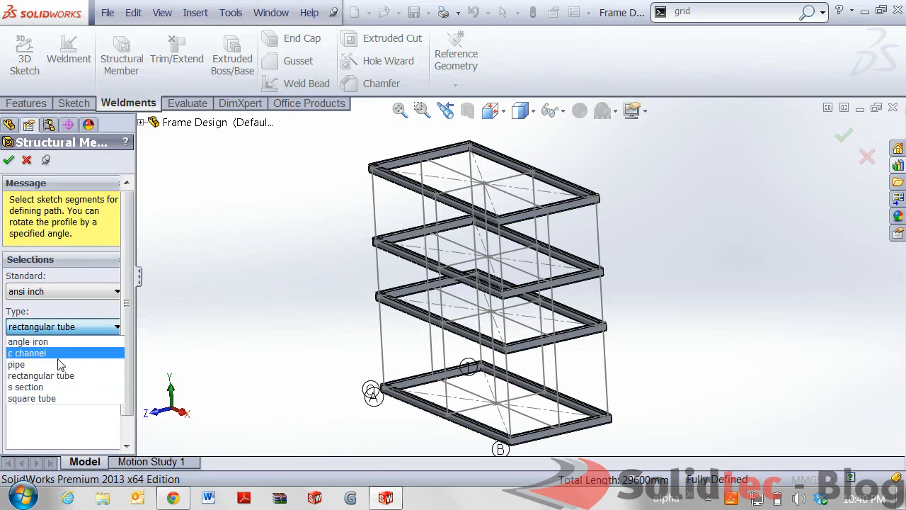
Step: Add square-tube 2x2x0.25 vertical posts along the upright lines, each in its own group, and confirm
left_click(31, 397)
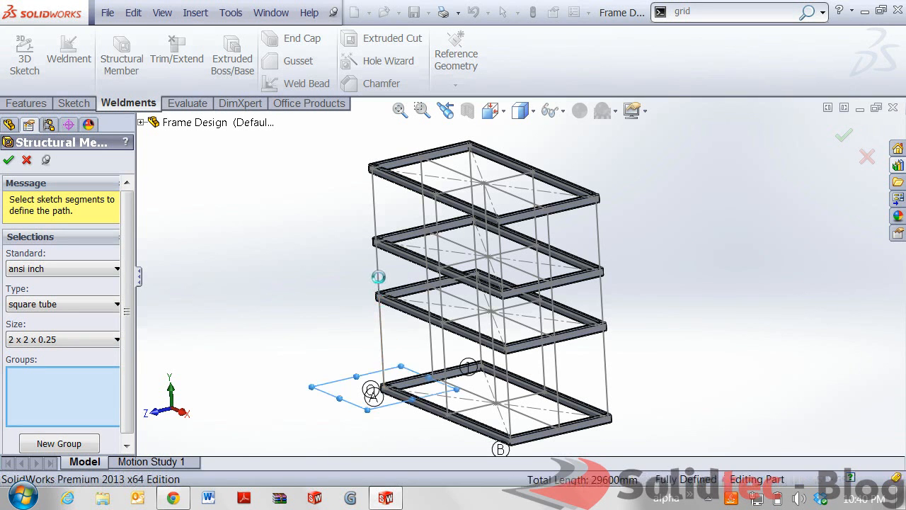
left_click(380, 312)
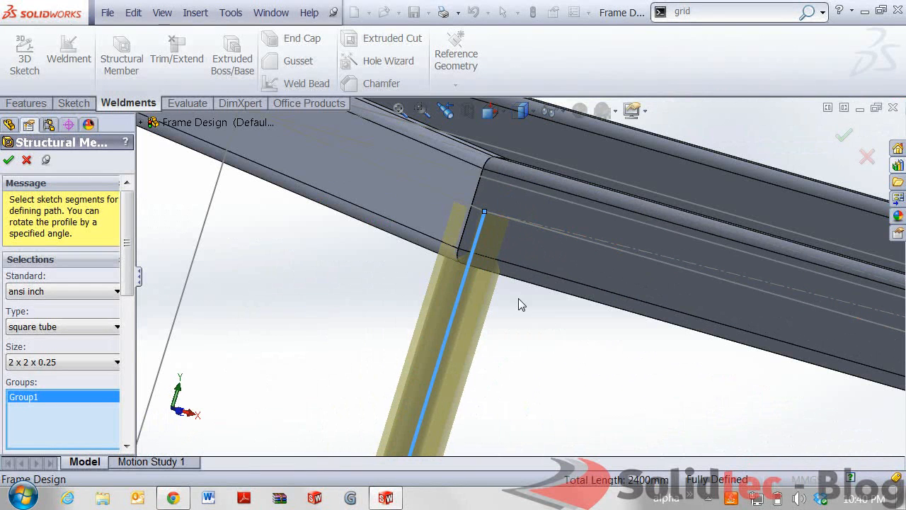
mouse_move(306, 266)
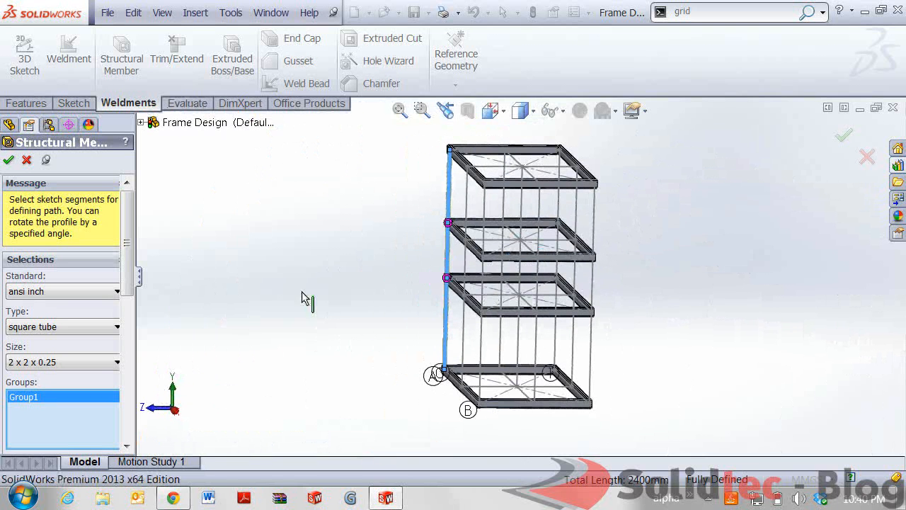
left_click(60, 317)
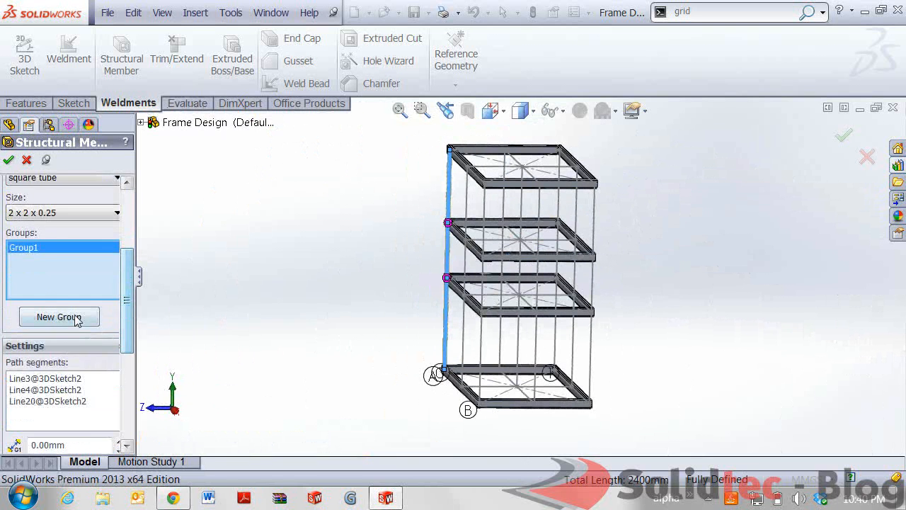
left_click(59, 317)
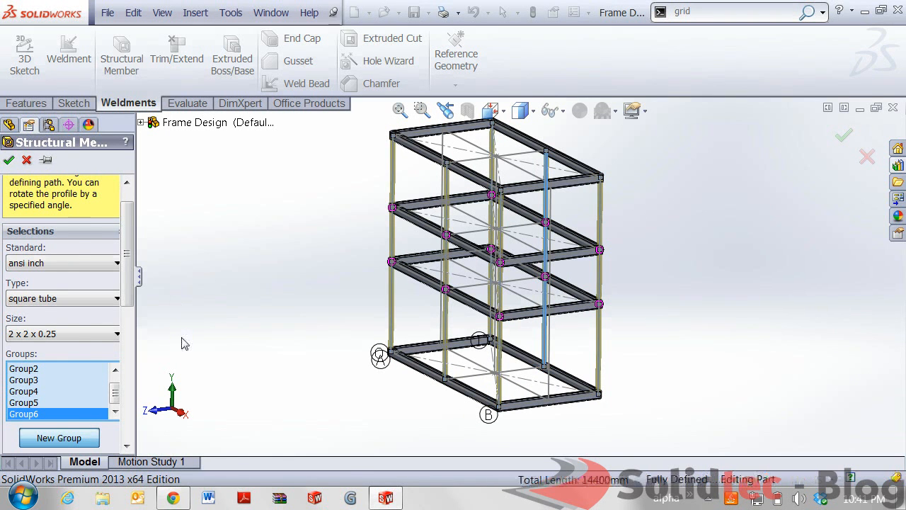
left_click(8, 158)
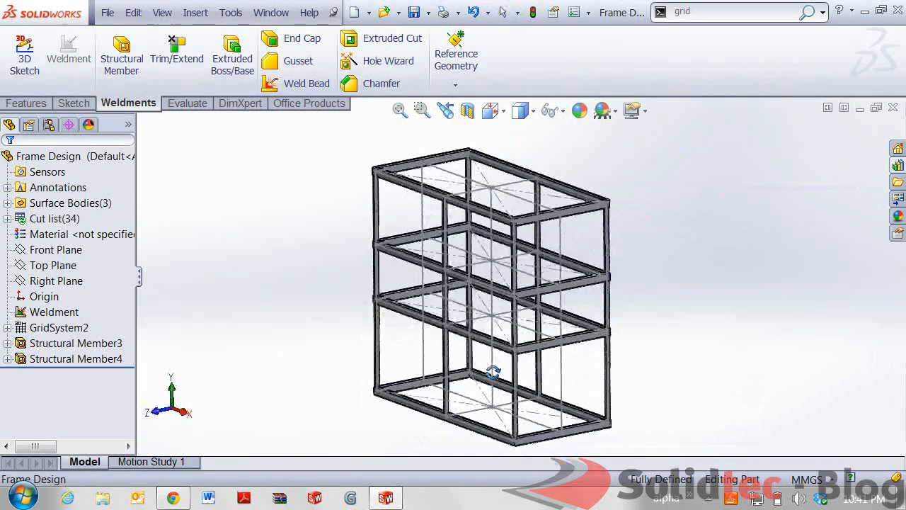
Step: Edit GridSystem2 and set the third level height to 1000 mm, then rebuild
left_click_drag(493, 371, 524, 399)
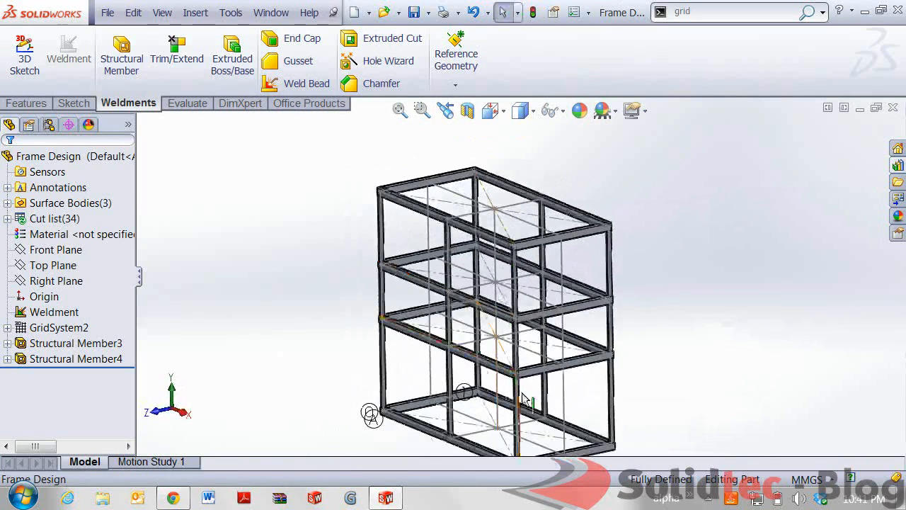
left_click(58, 327)
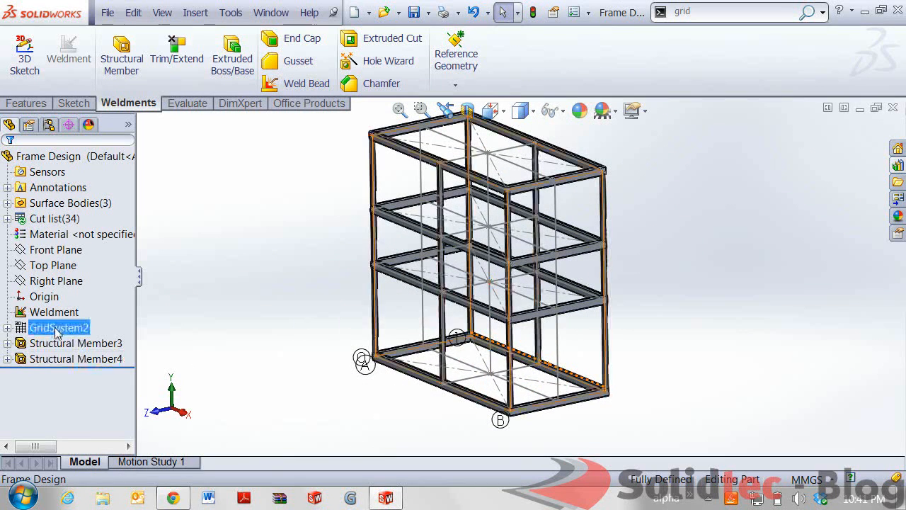
right_click(58, 327)
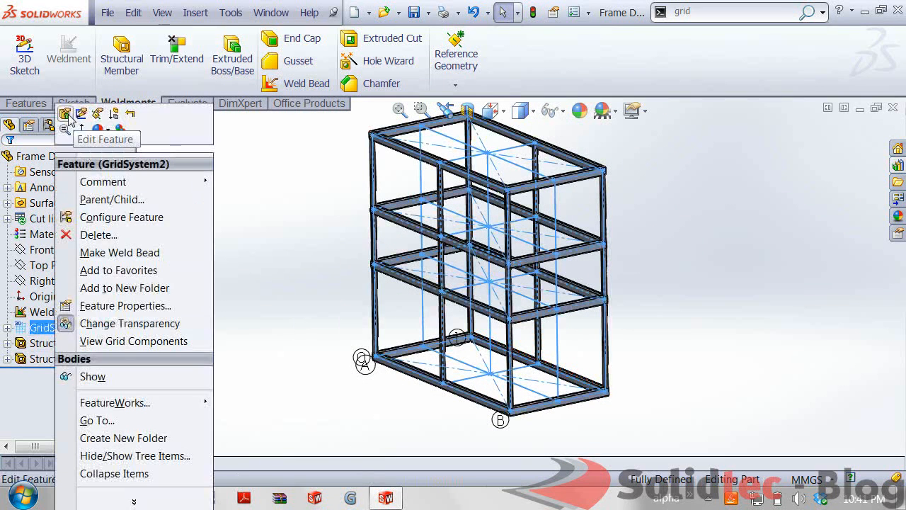
left_click(105, 139)
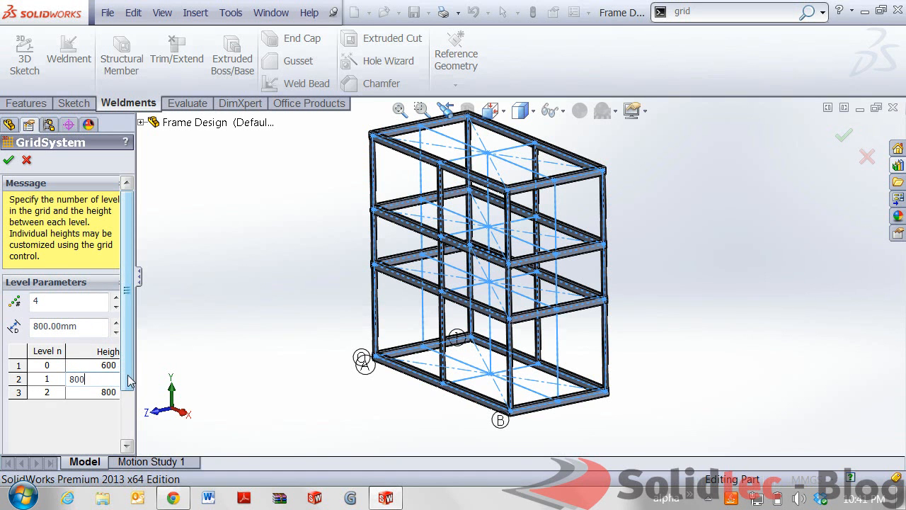
double_click(91, 393)
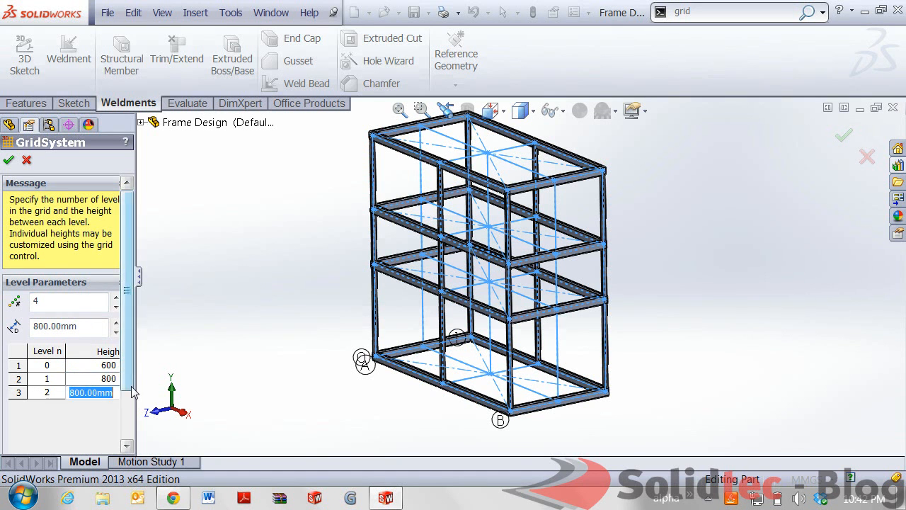
type("1000")
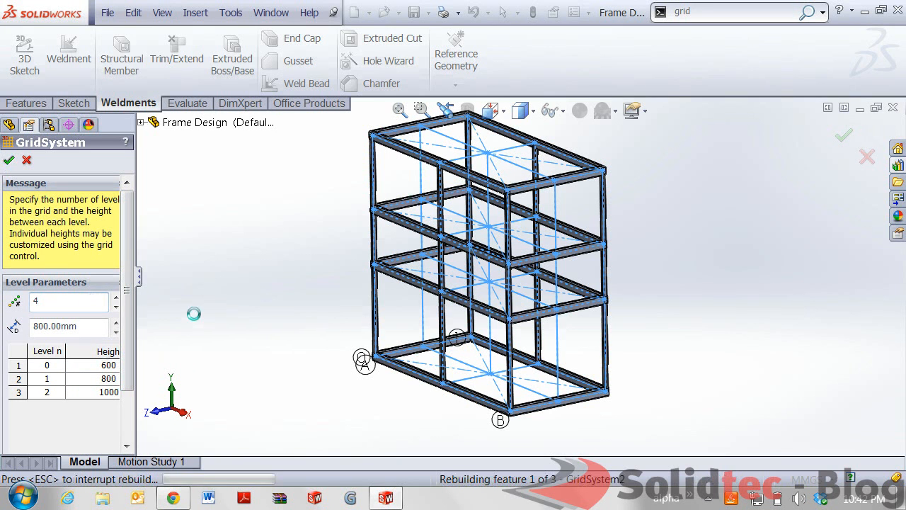
left_click(9, 158)
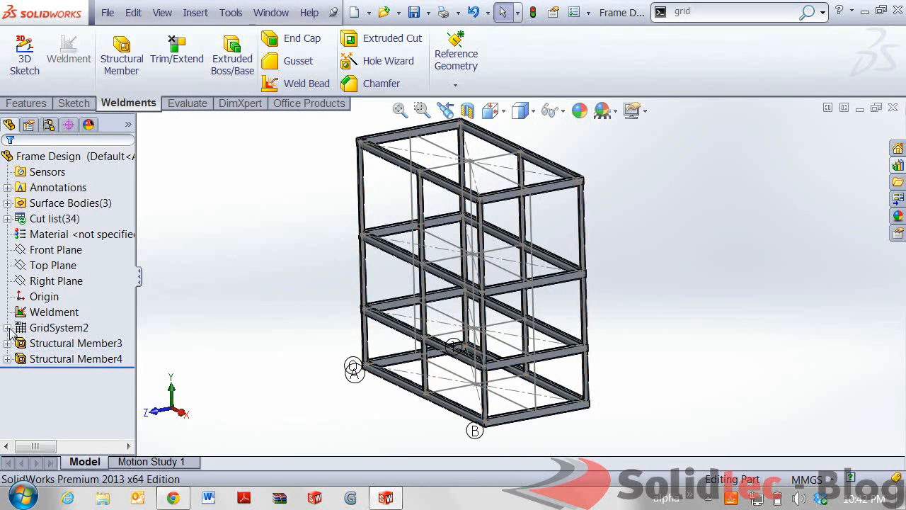
Step: Edit Sketch13, change the base length dimension to 4000 mm and rebuild the longer frame
left_click(8, 265)
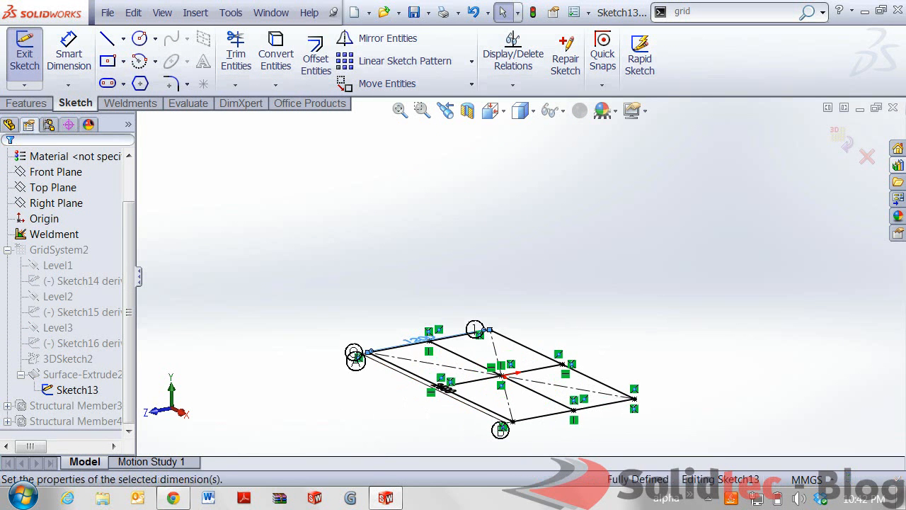
mouse_move(414, 333)
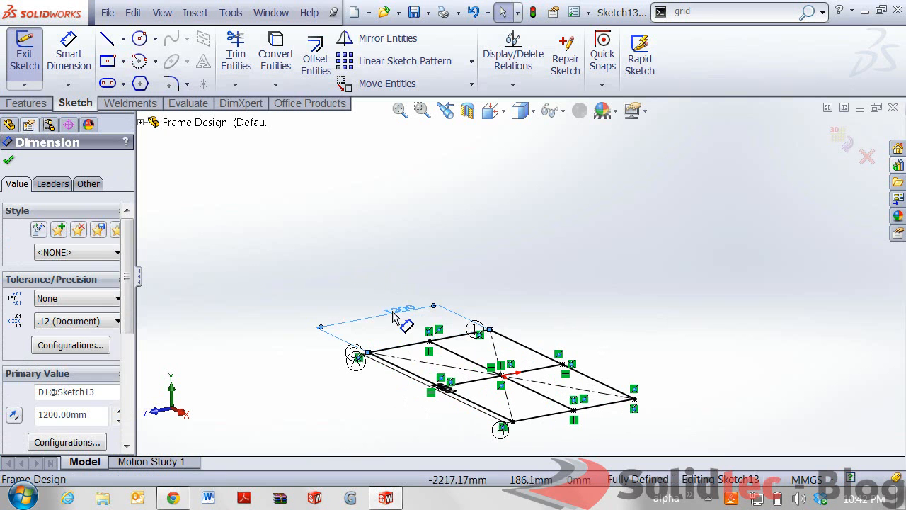
double_click(403, 308)
type("1")
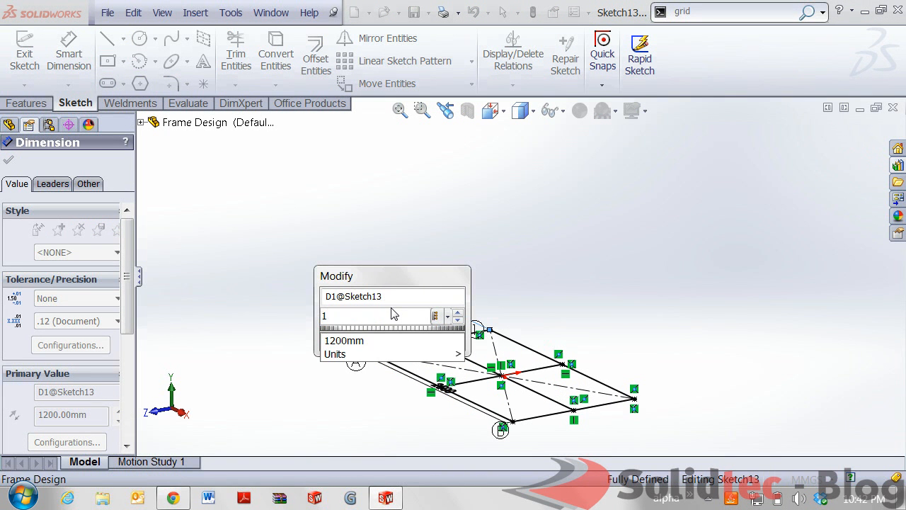
type(".8")
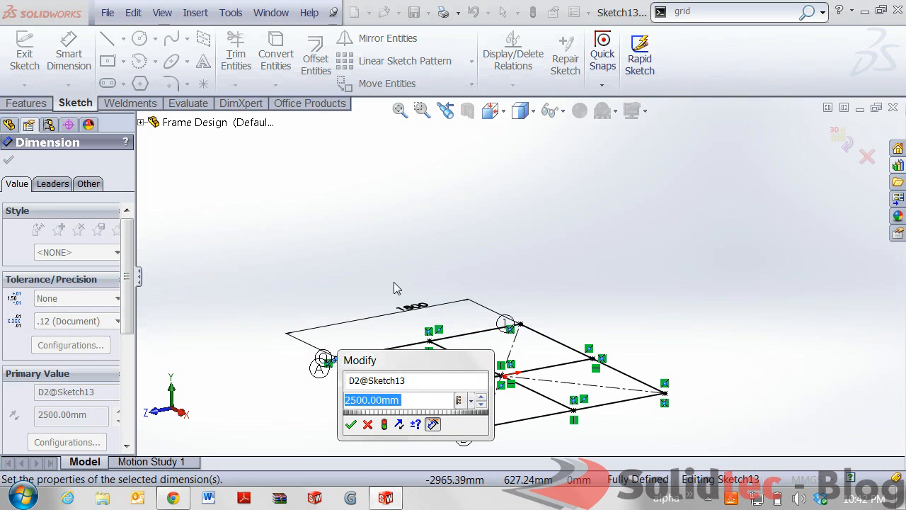
left_click(351, 424)
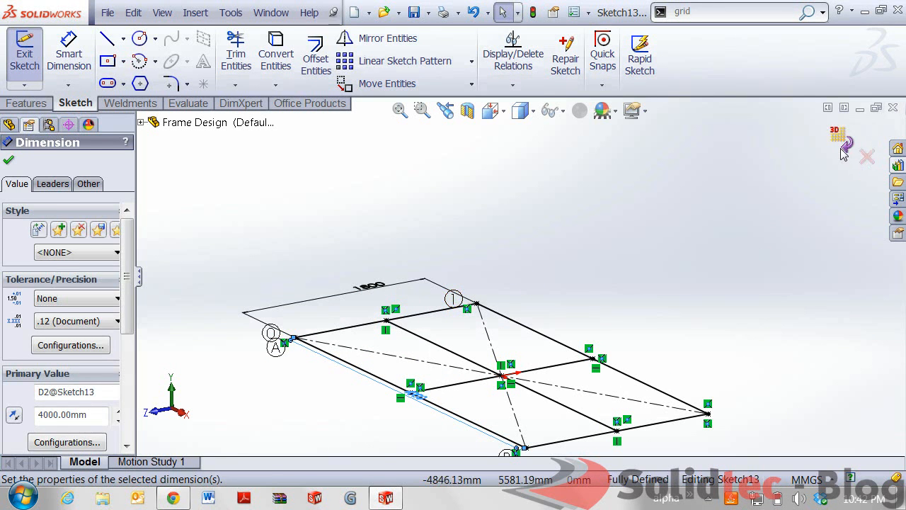
left_click(8, 159)
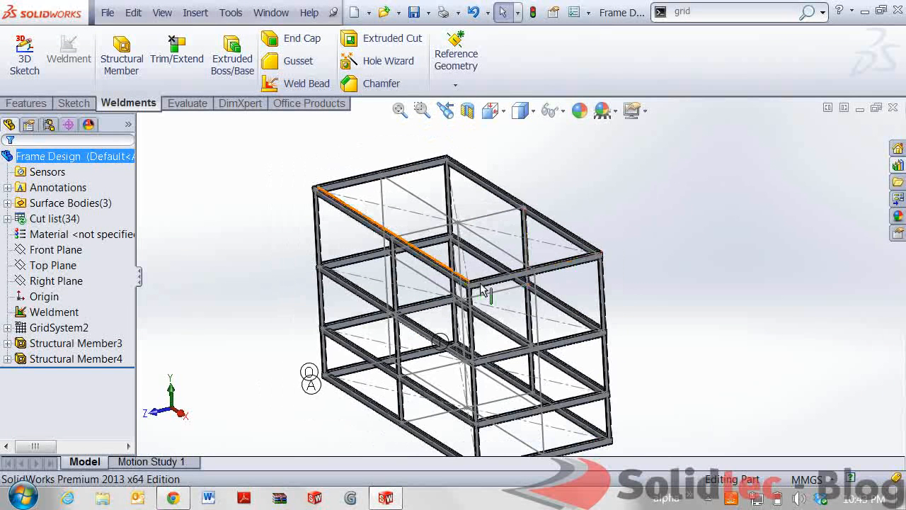
Step: Update Cut list(34) so identical bodies are grouped into cut-list items
left_click(484, 283)
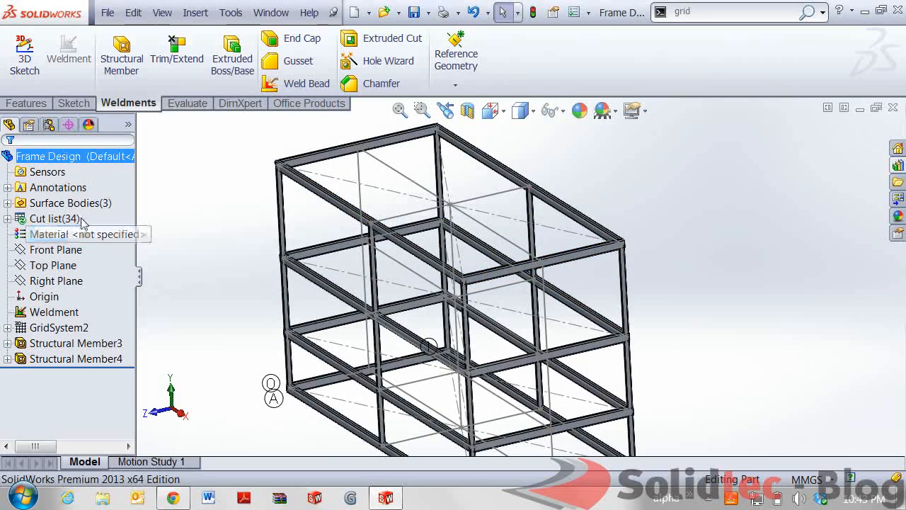
right_click(51, 218)
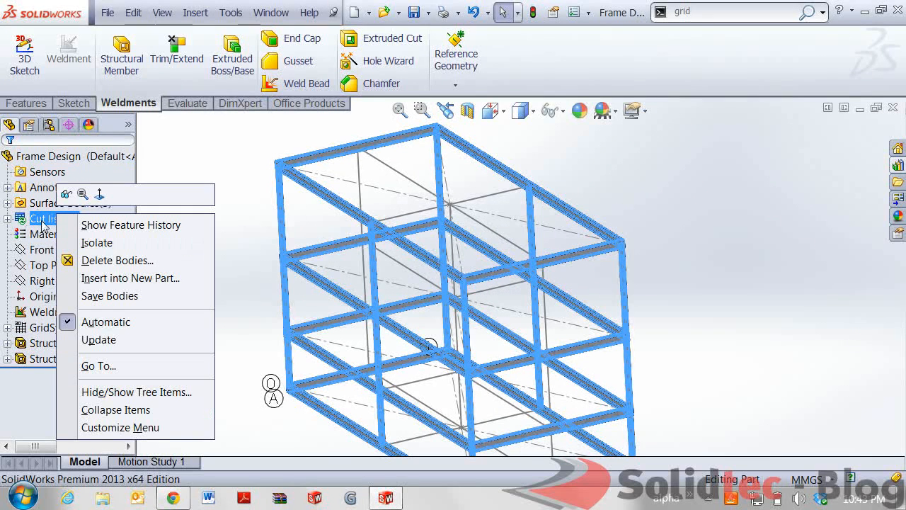
mouse_move(99, 340)
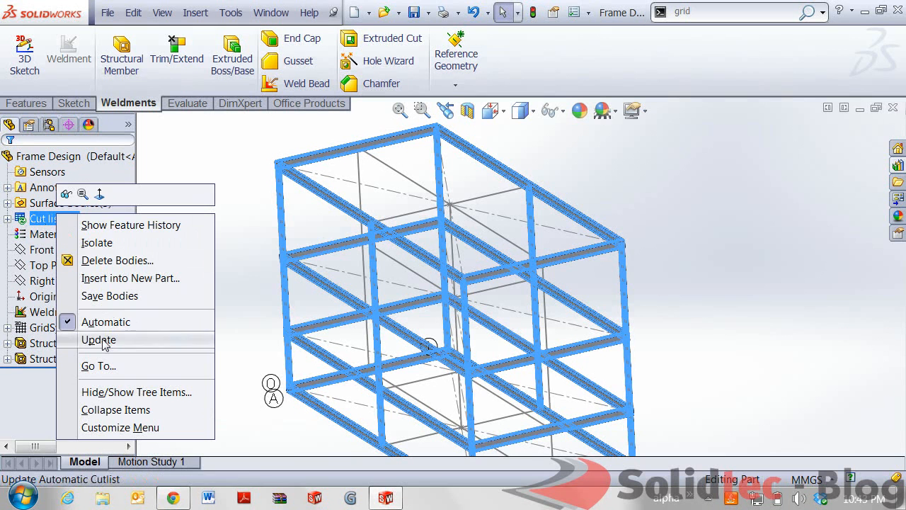
left_click(99, 340)
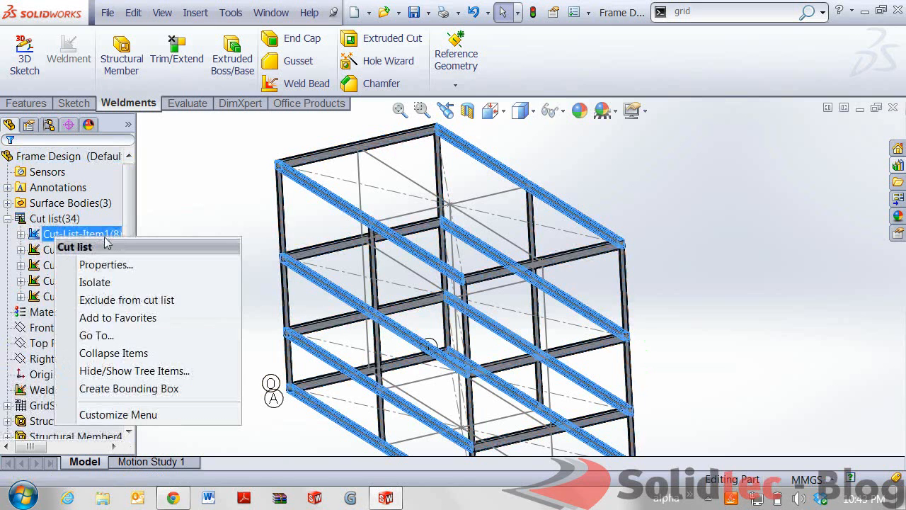
left_click(105, 265)
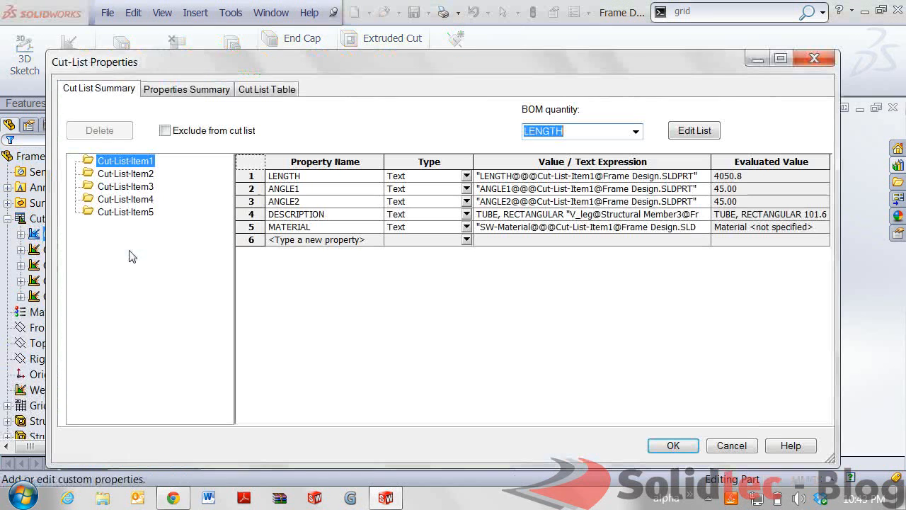
mouse_move(119, 172)
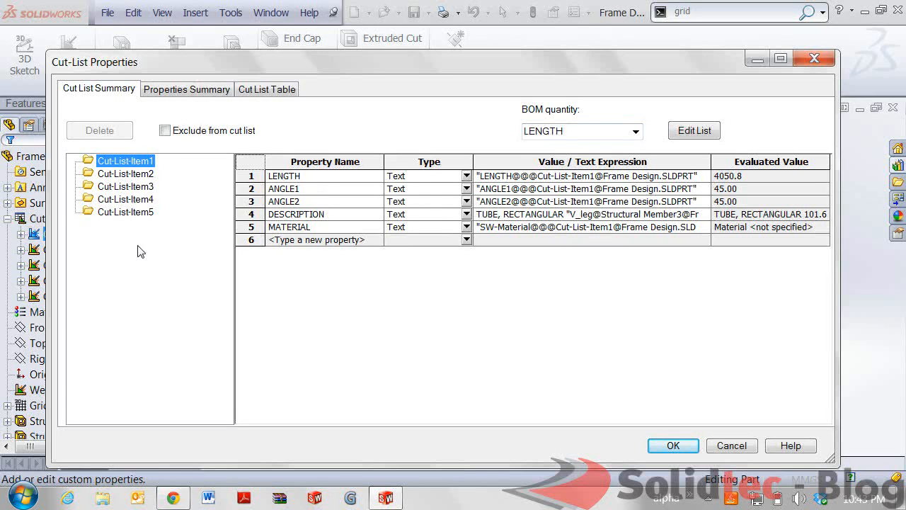
mouse_move(309, 182)
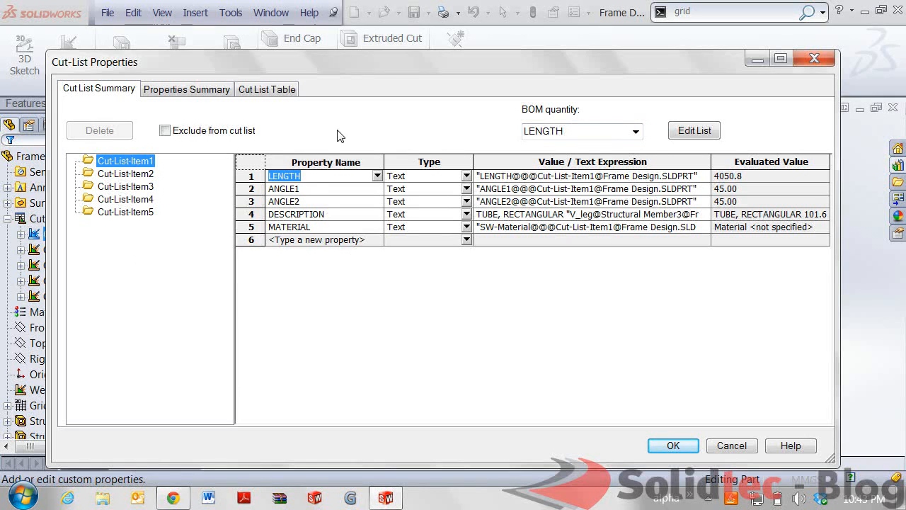
mouse_move(348, 193)
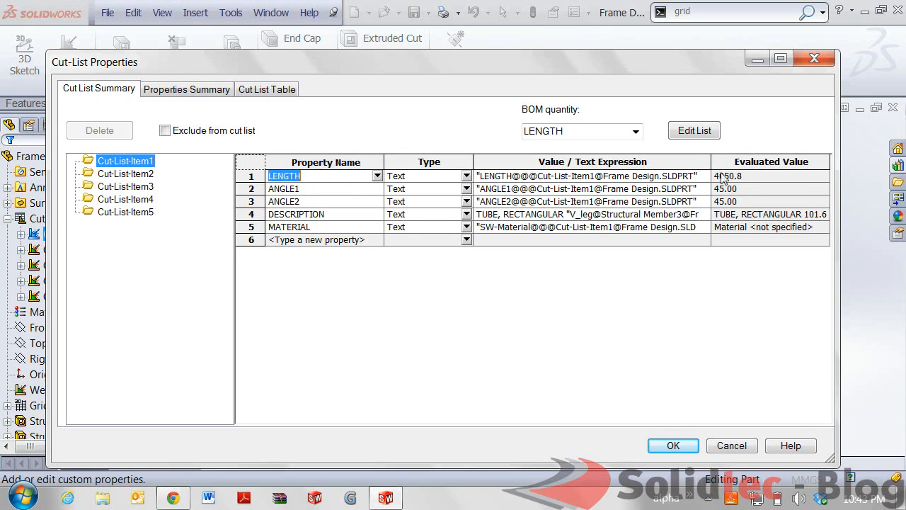
mouse_move(757, 207)
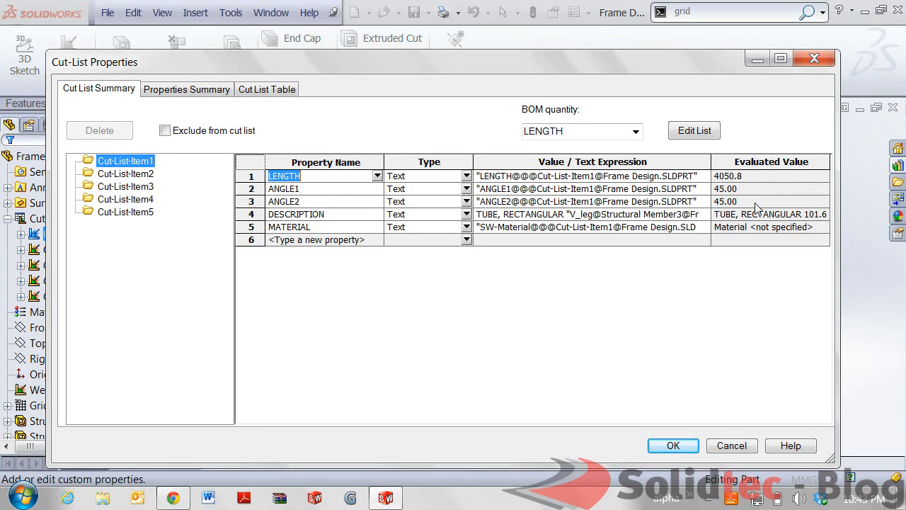
mouse_move(751, 219)
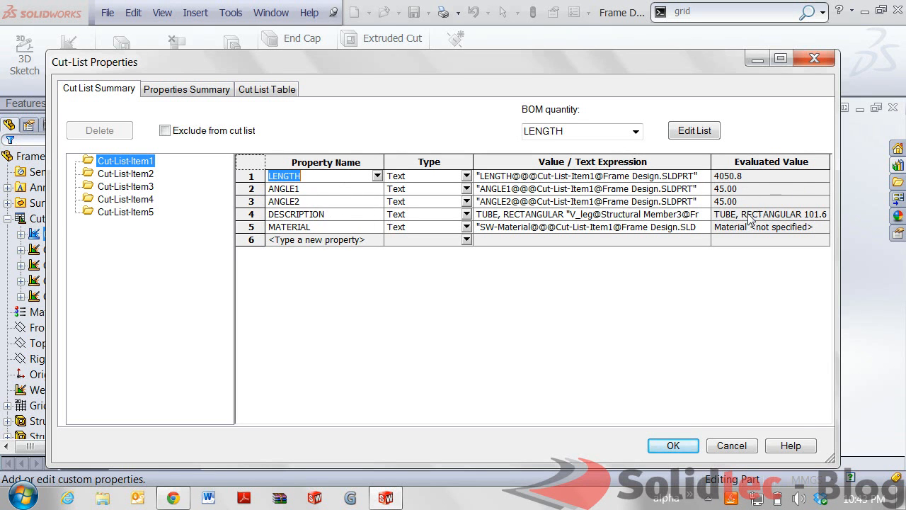
mouse_move(744, 232)
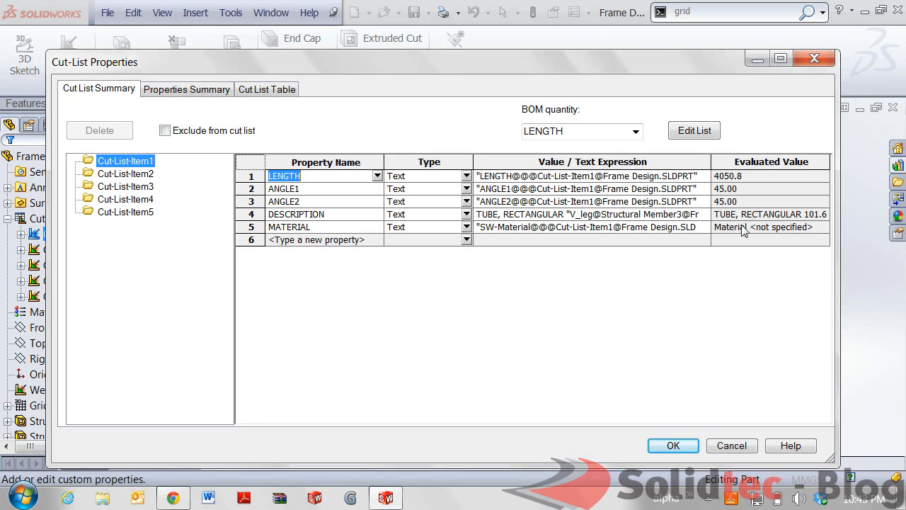
mouse_move(762, 227)
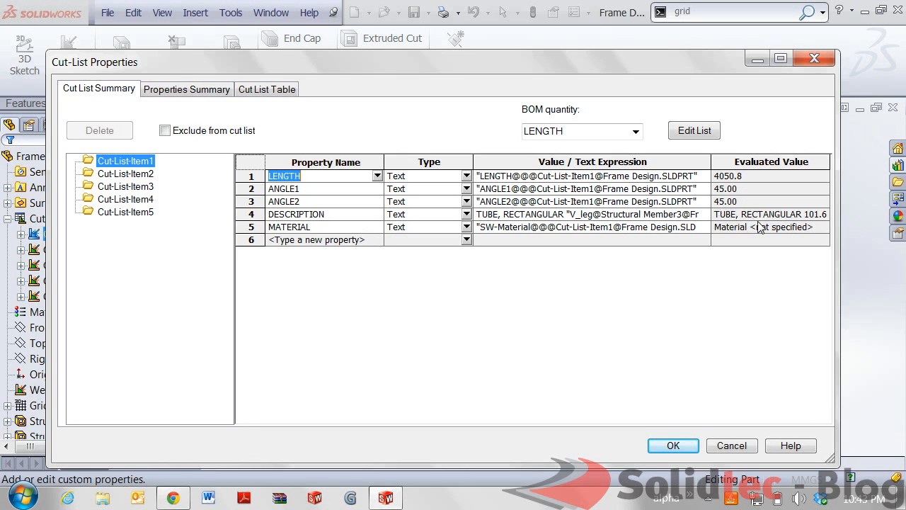
mouse_move(736, 213)
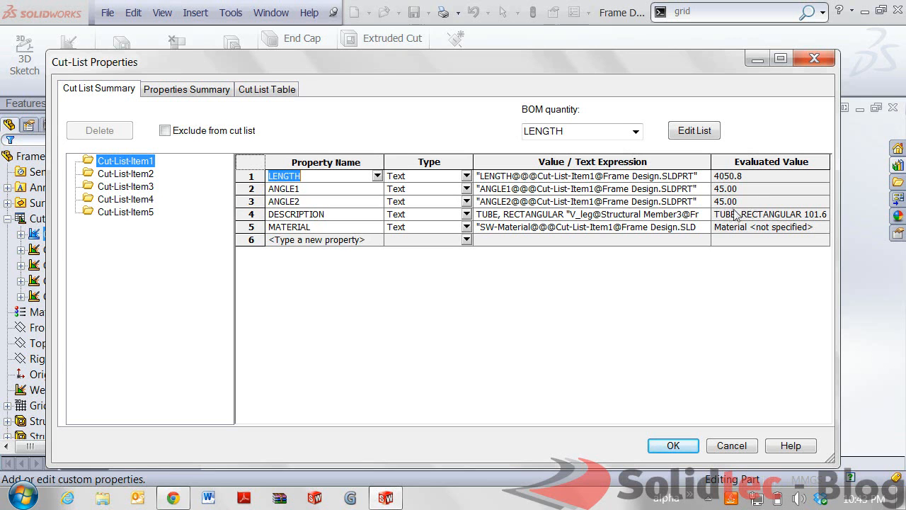
mouse_move(819, 232)
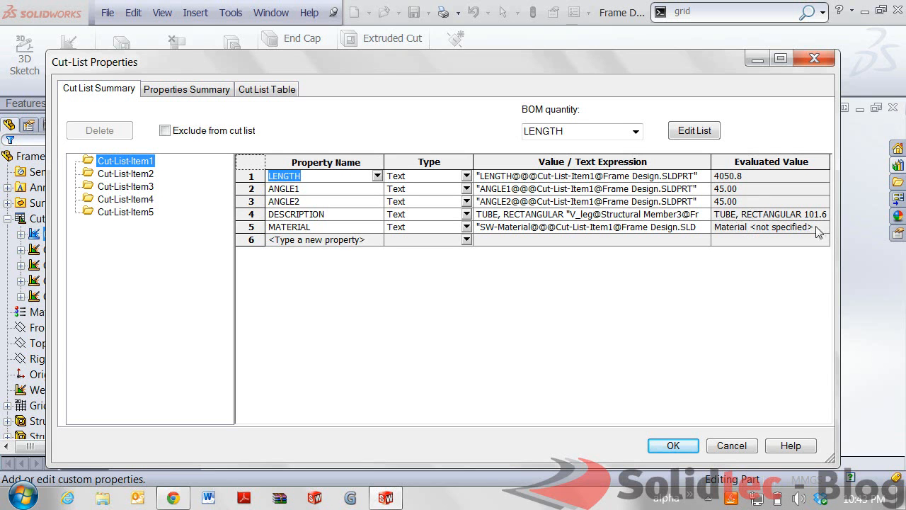
mouse_move(782, 235)
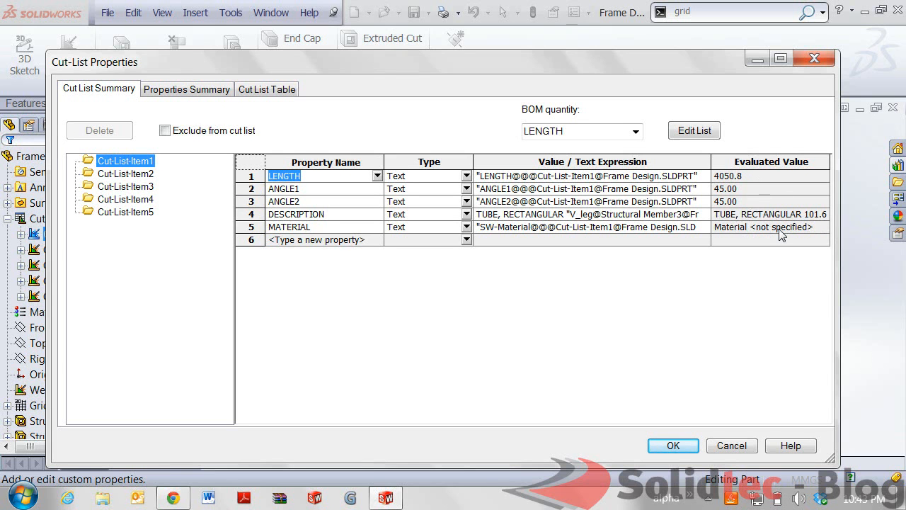
mouse_move(779, 212)
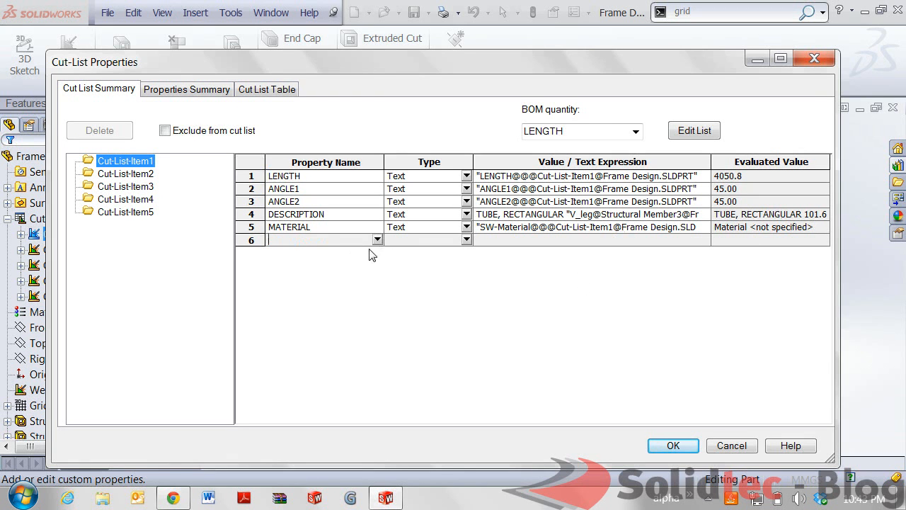
left_click(377, 239)
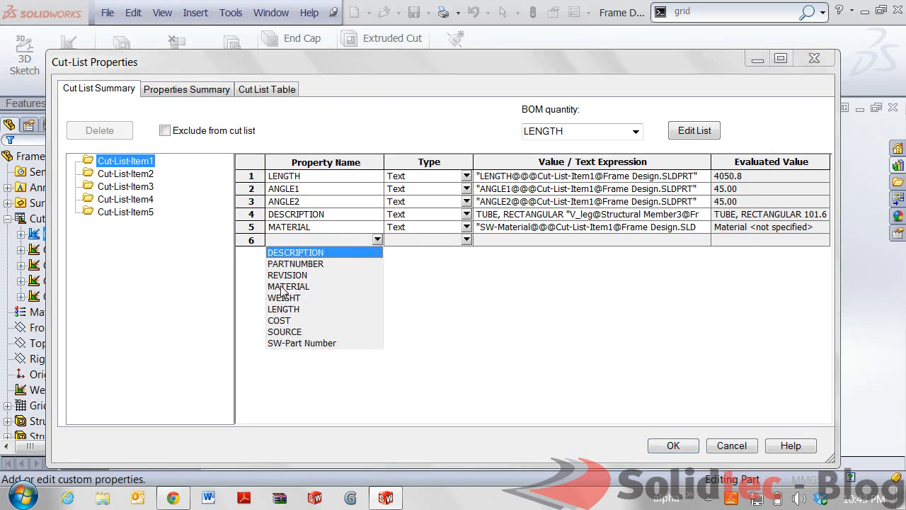
mouse_move(284, 320)
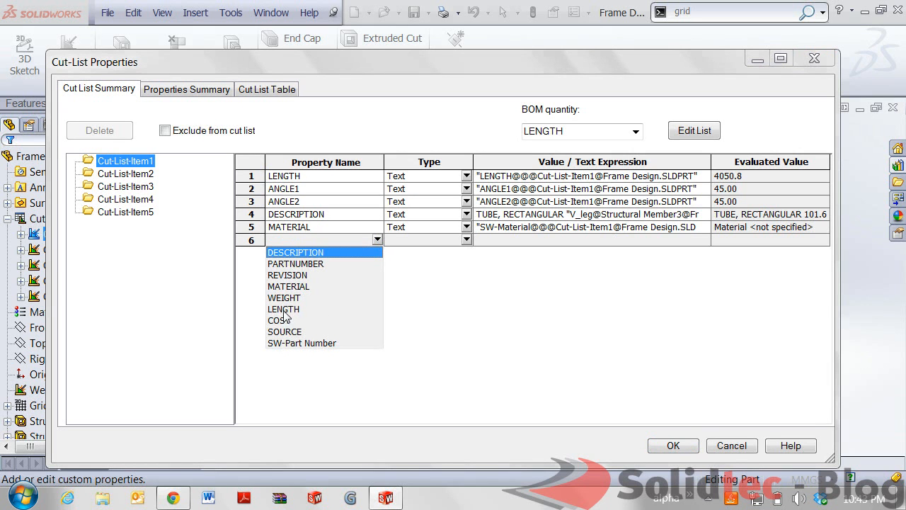
mouse_move(482, 362)
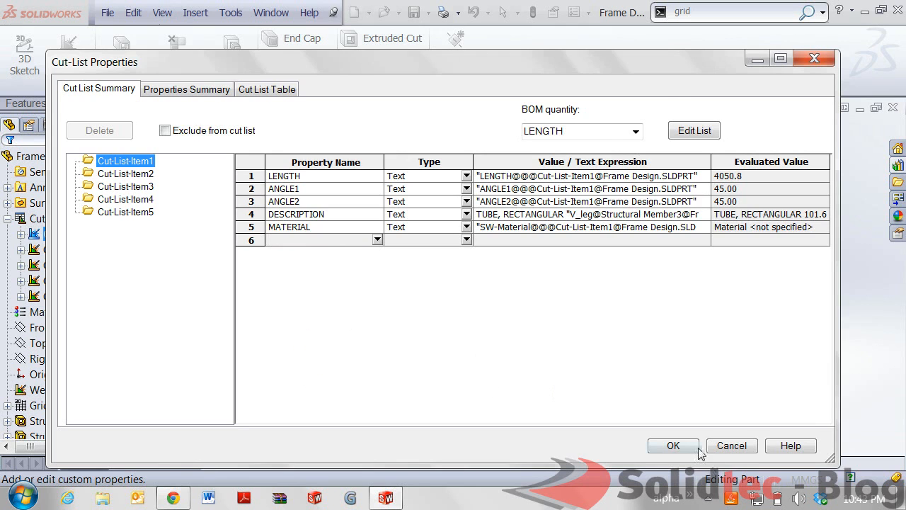
Step: Close Cut-List Properties and place a Weldment Cut List table above the drawing's front view
left_click(673, 444)
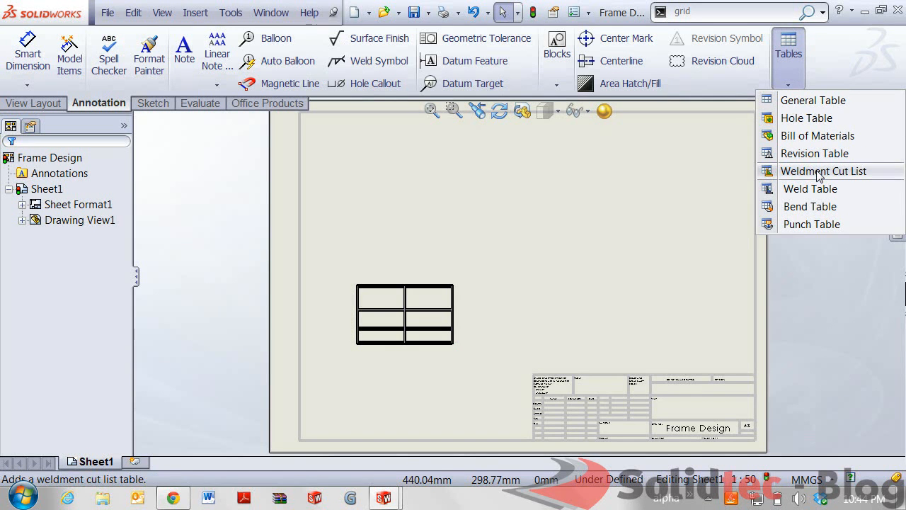
left_click(824, 170)
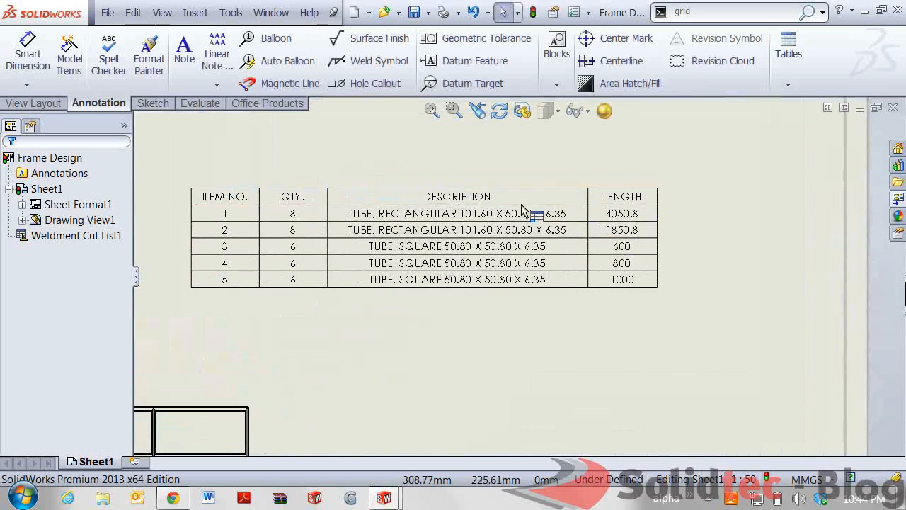
left_click(456, 212)
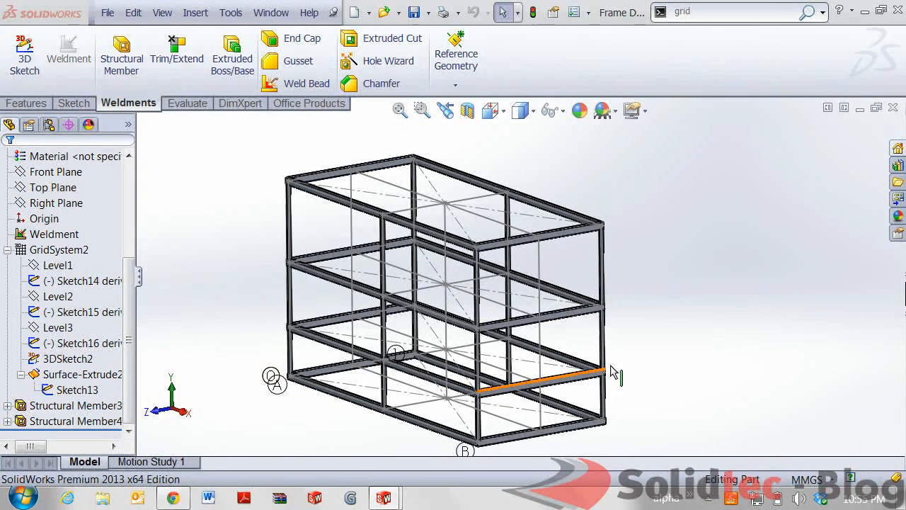
Step: Edit Sketch13, set the base length dimension to 2500 mm and rebuild the shorter frame
left_click(640, 365)
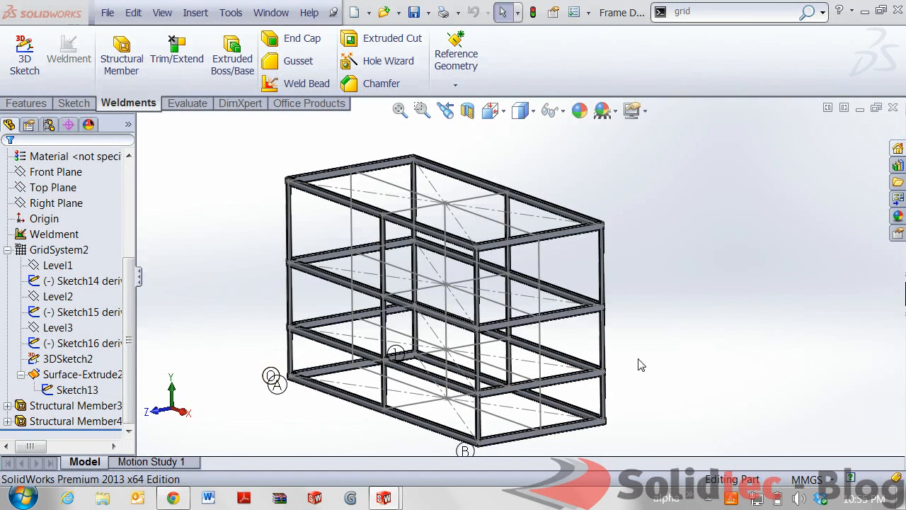
mouse_move(608, 366)
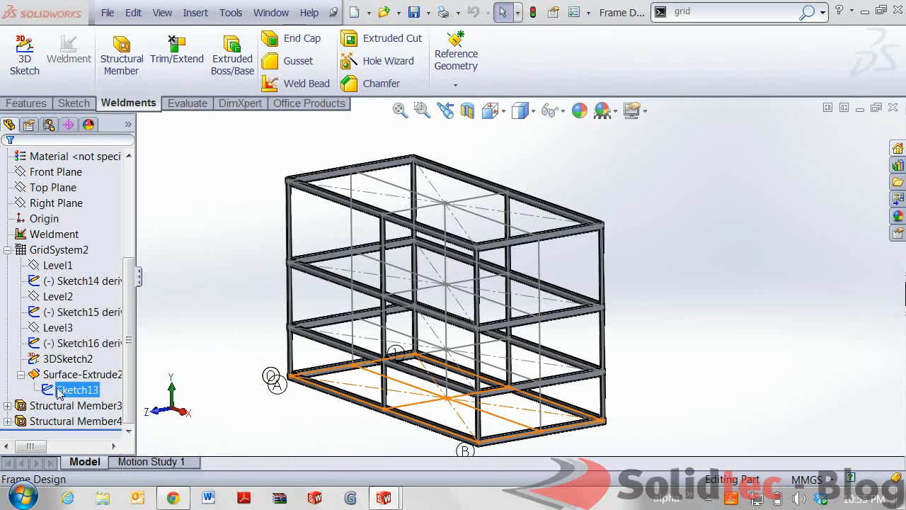
double_click(78, 390)
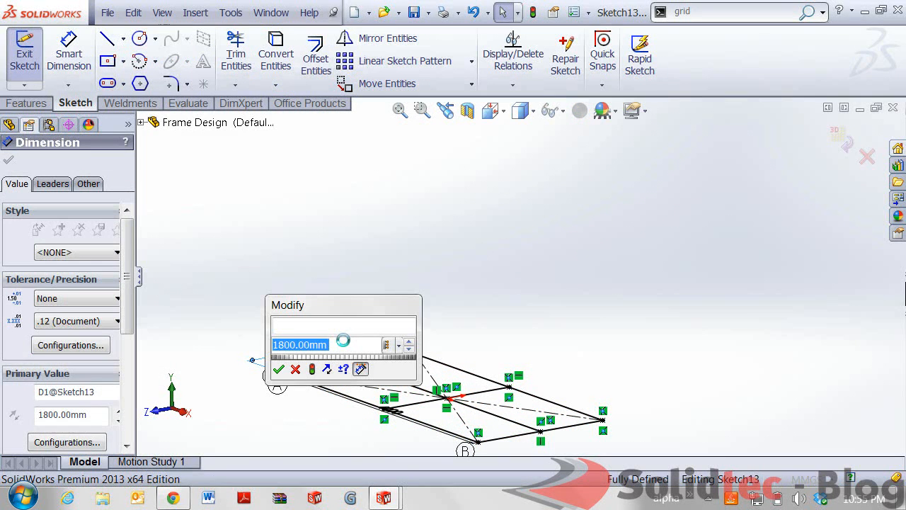
type("1.2")
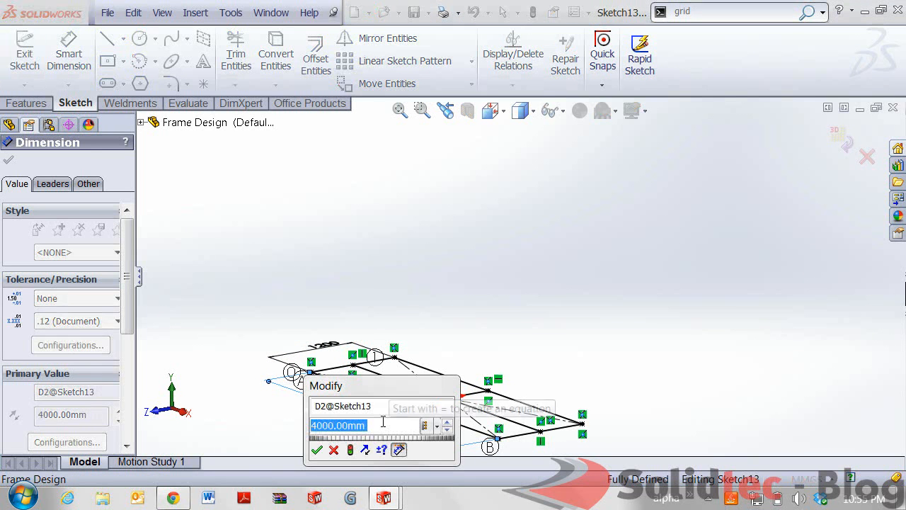
left_click(317, 450)
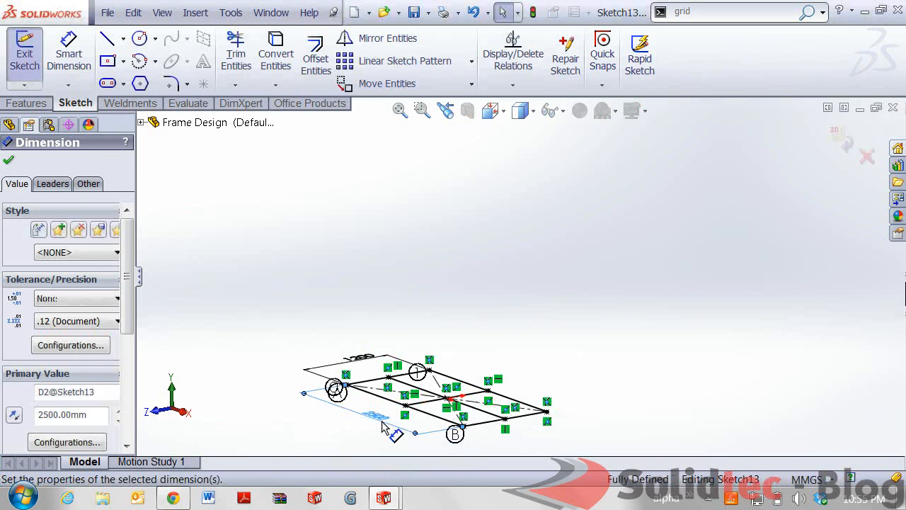
left_click(9, 158)
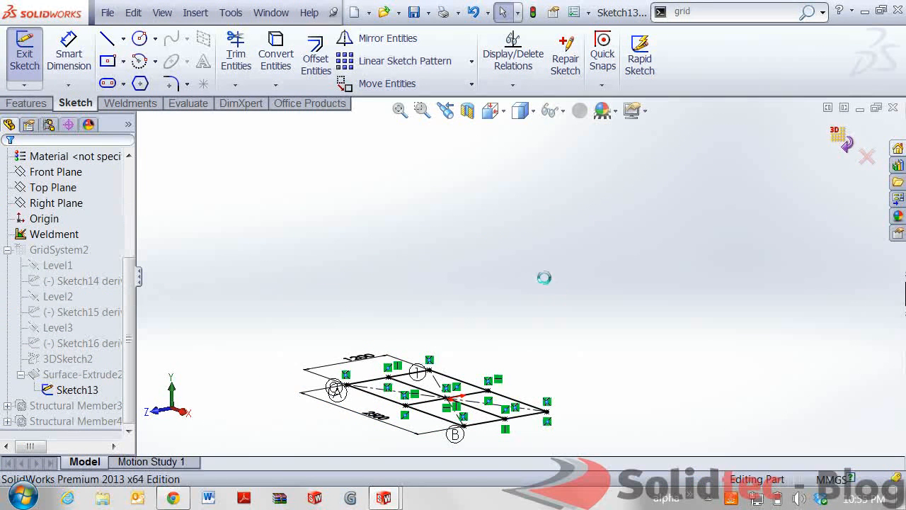
left_click(24, 54)
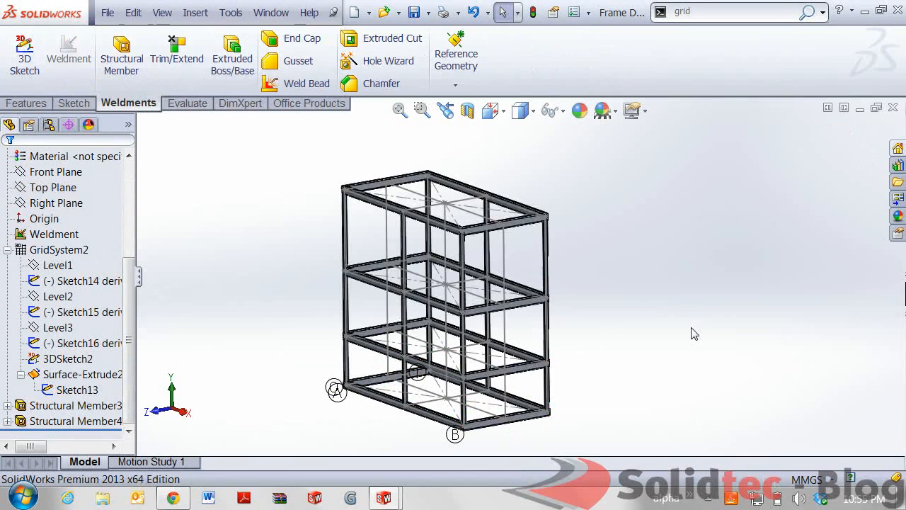
Step: Switch to the Frame Design drawing and rebuild Sheet1 so the cut list shows the new lengths
left_click(271, 11)
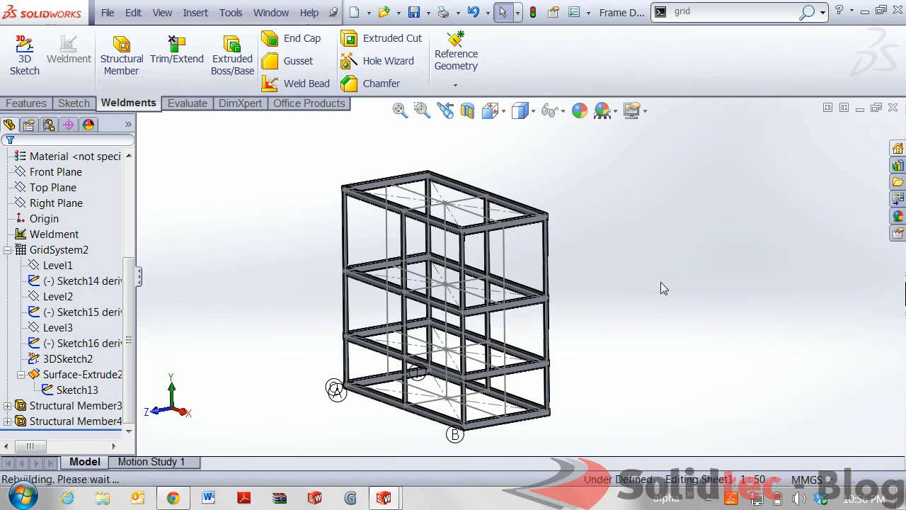
left_click(95, 461)
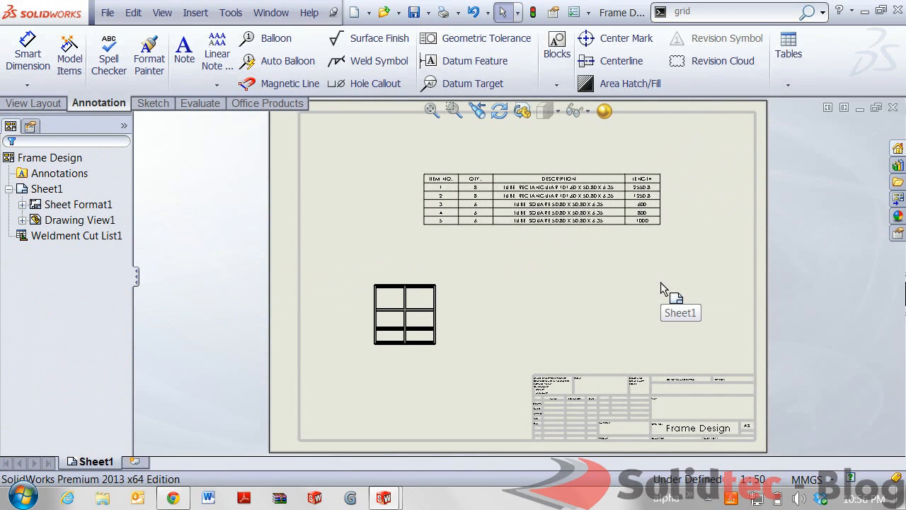
left_click(405, 314)
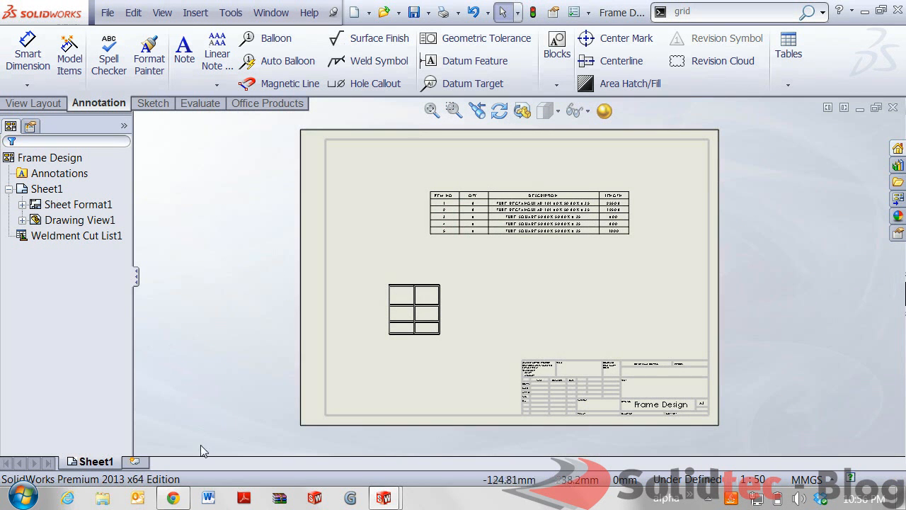
mouse_move(235, 376)
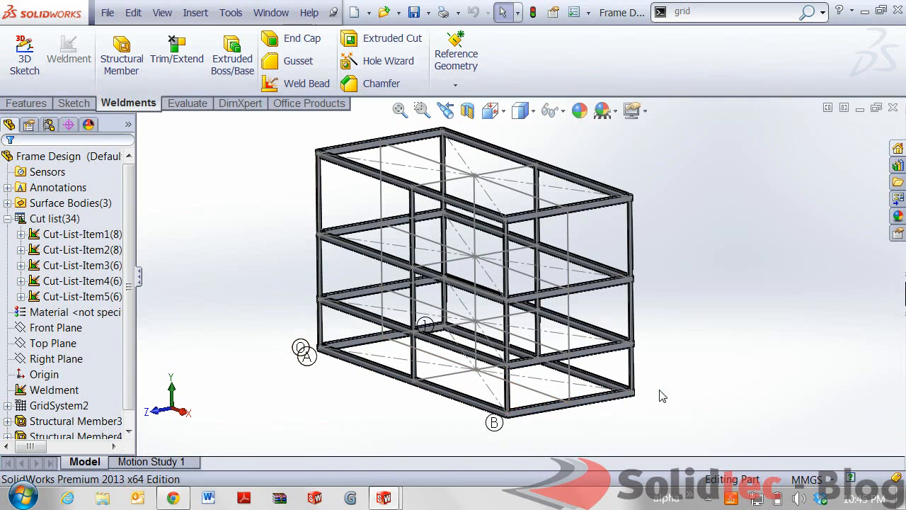
mouse_move(668, 264)
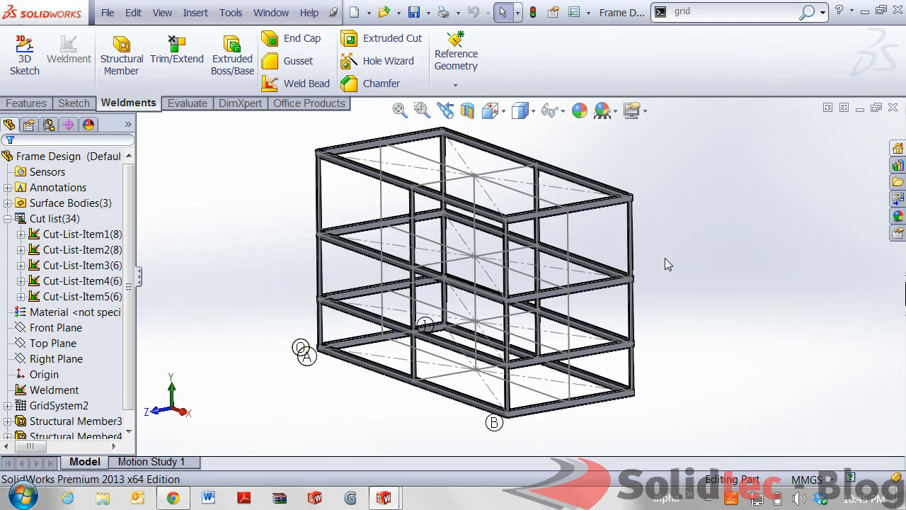